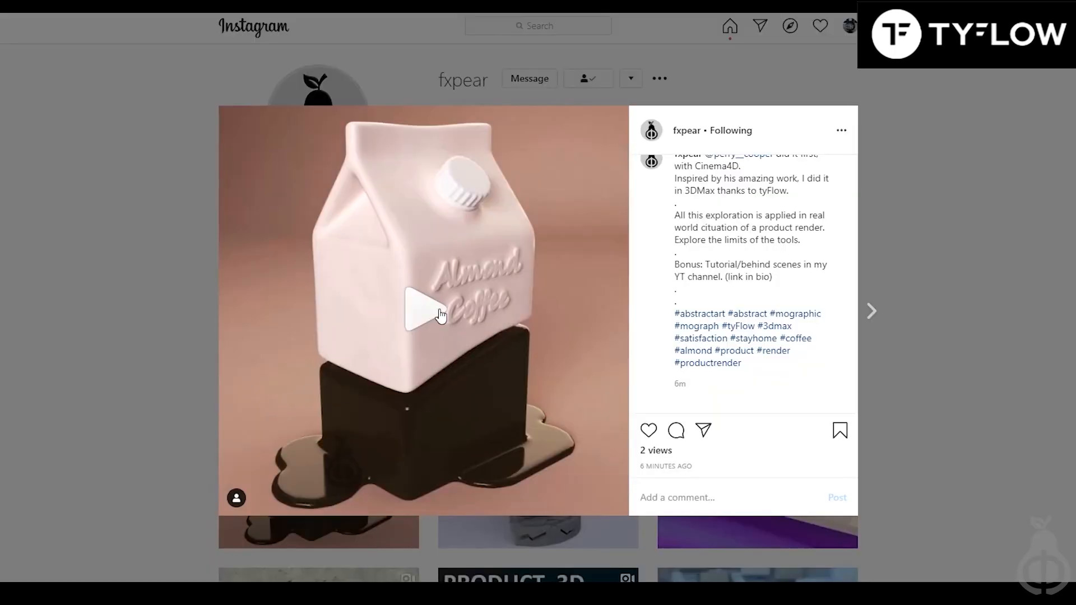
left_click(426, 309)
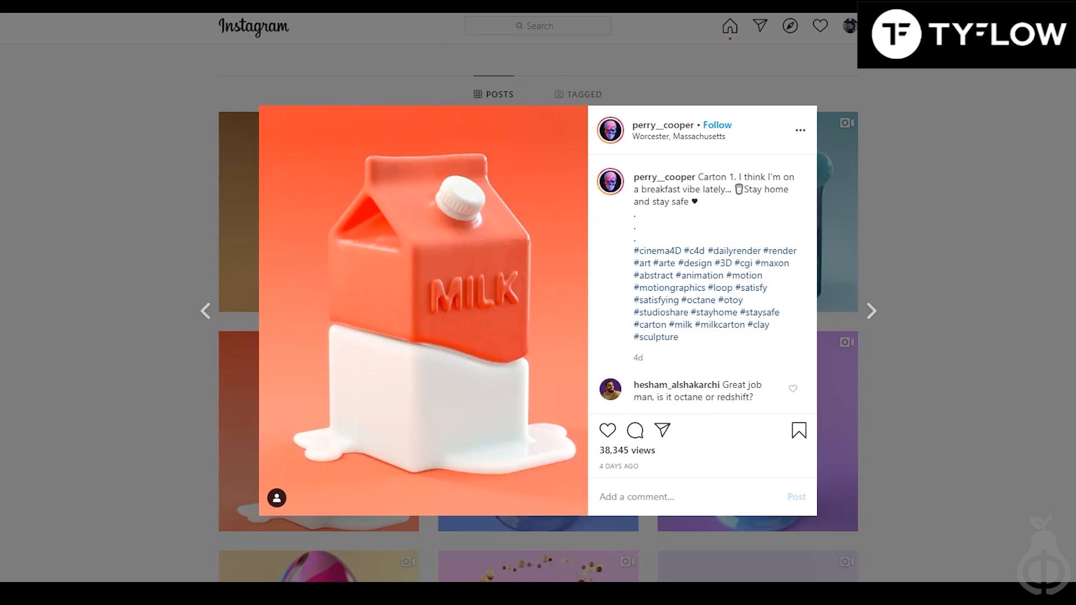
left_click(869, 310)
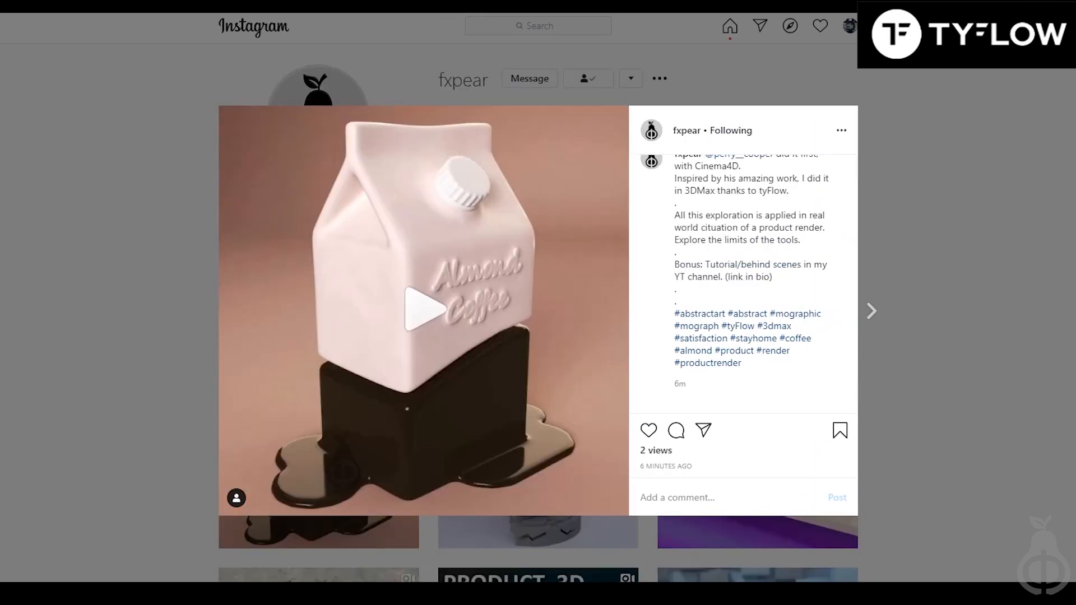
left_click(429, 311)
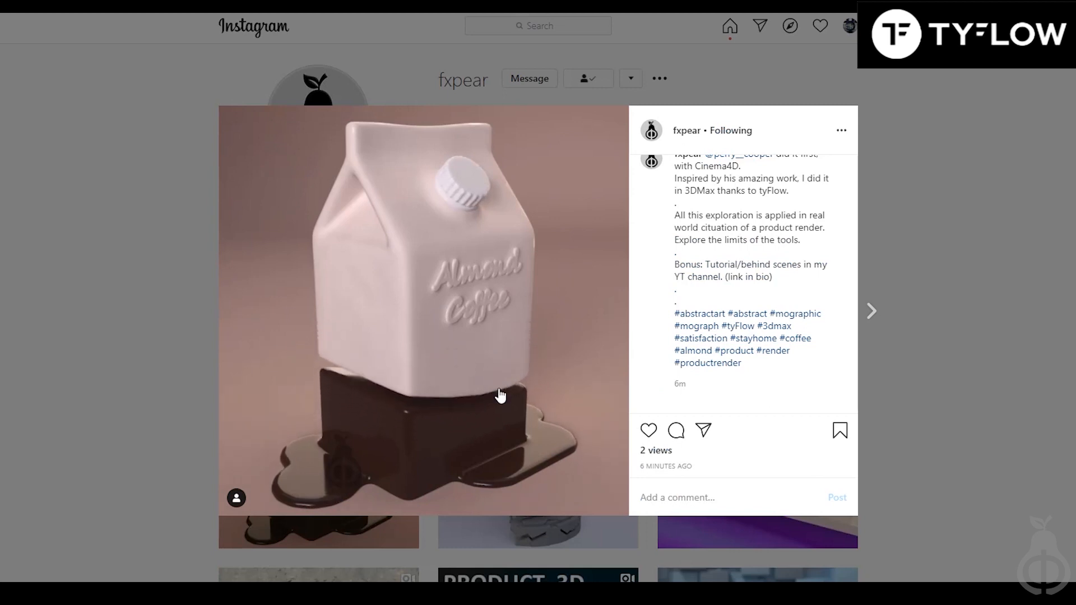
mouse_move(503, 389)
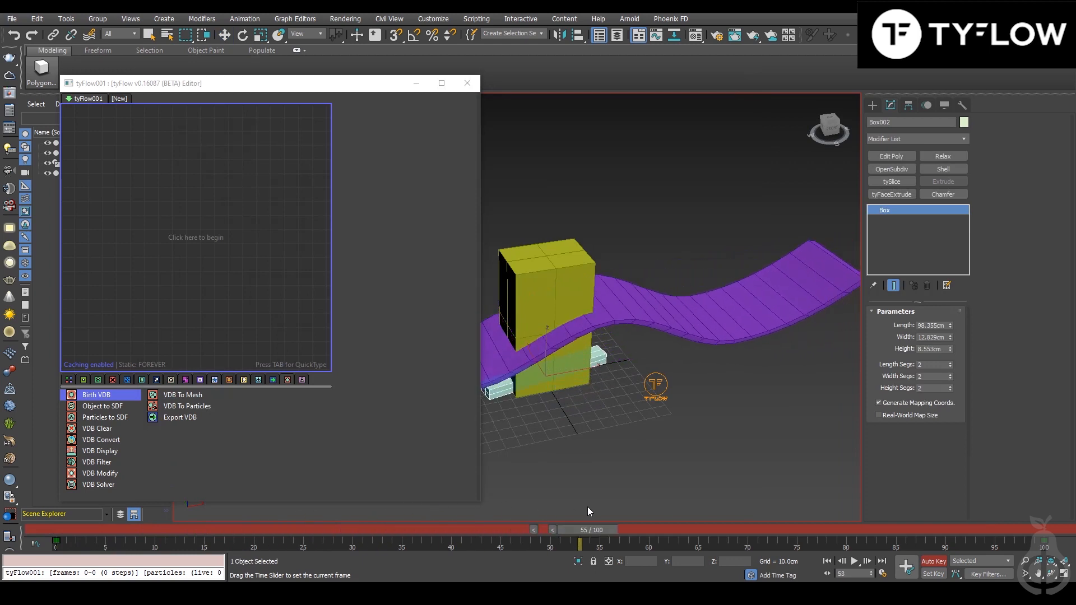
Step: Add a Birth VDB event with Box001 as SDF source and Line001 as a second SDF set to Subtract
left_click_drag(579, 529, 55, 529)
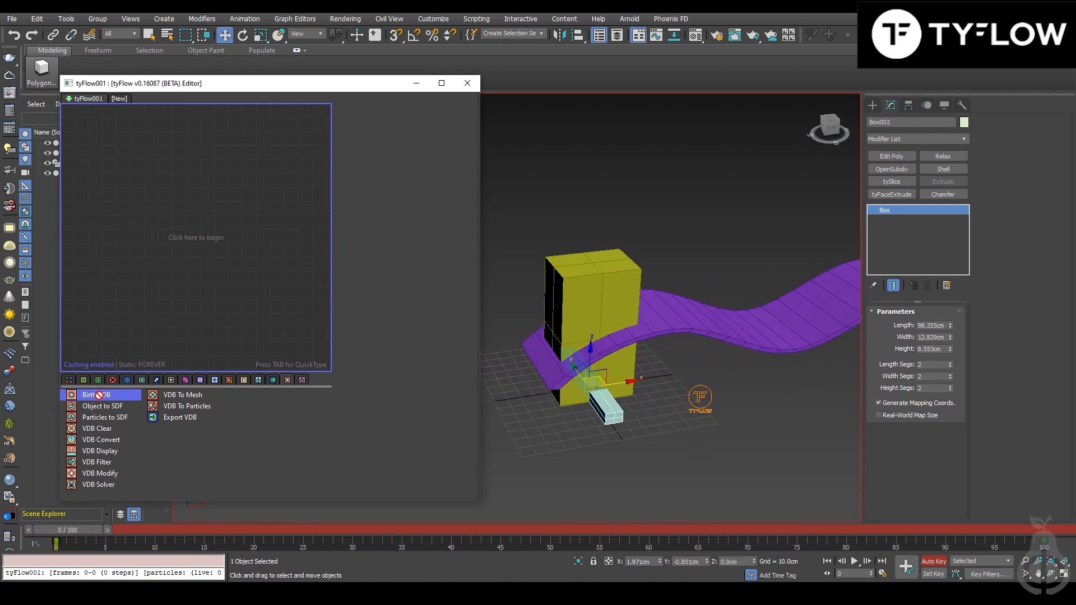
left_click(94, 395)
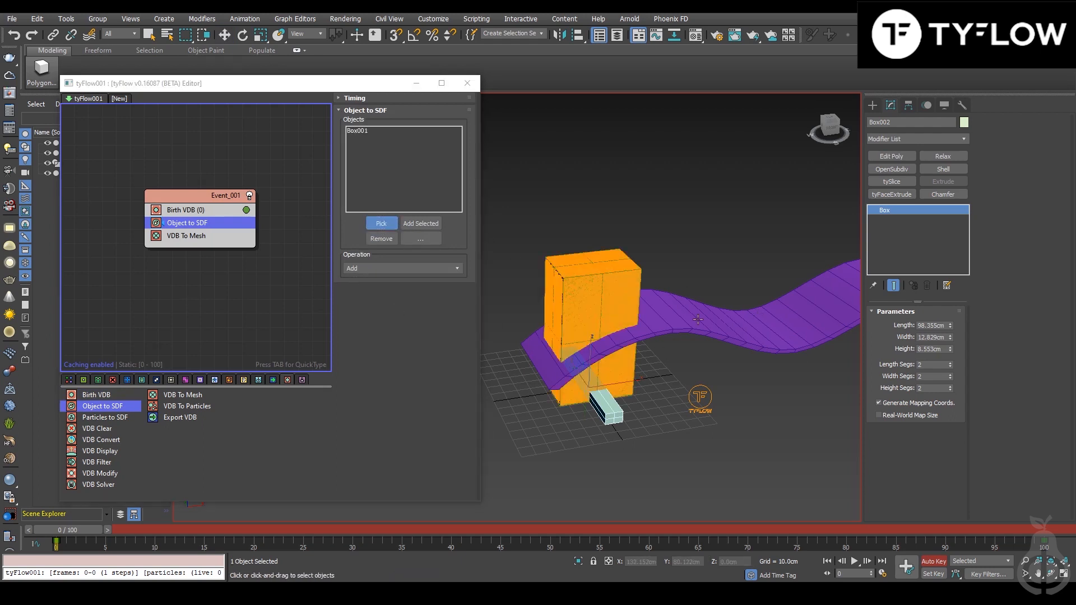
left_click(381, 223)
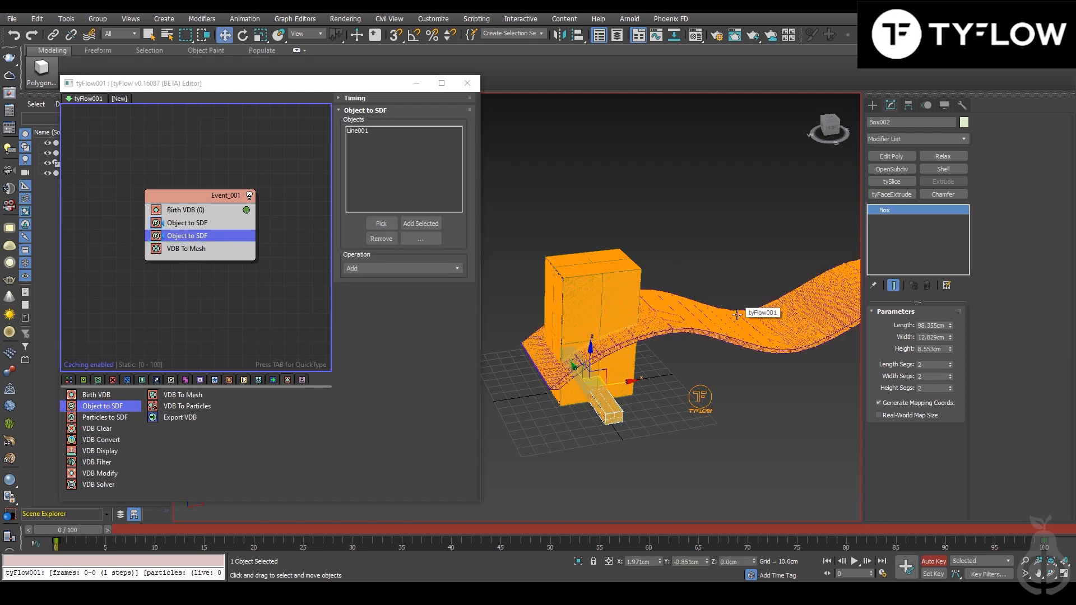
left_click(401, 268)
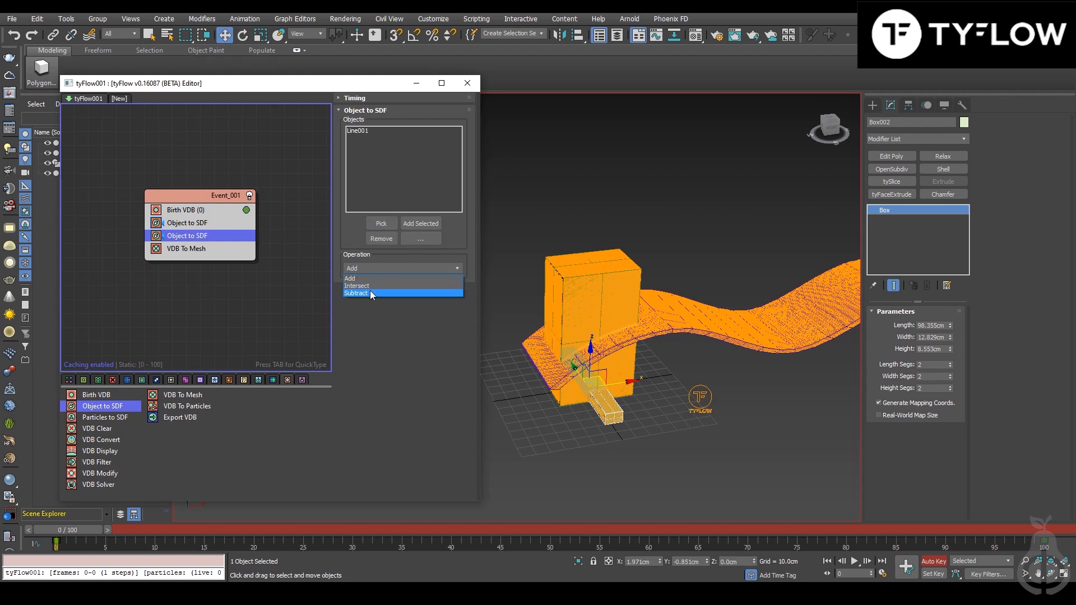
left_click(356, 292)
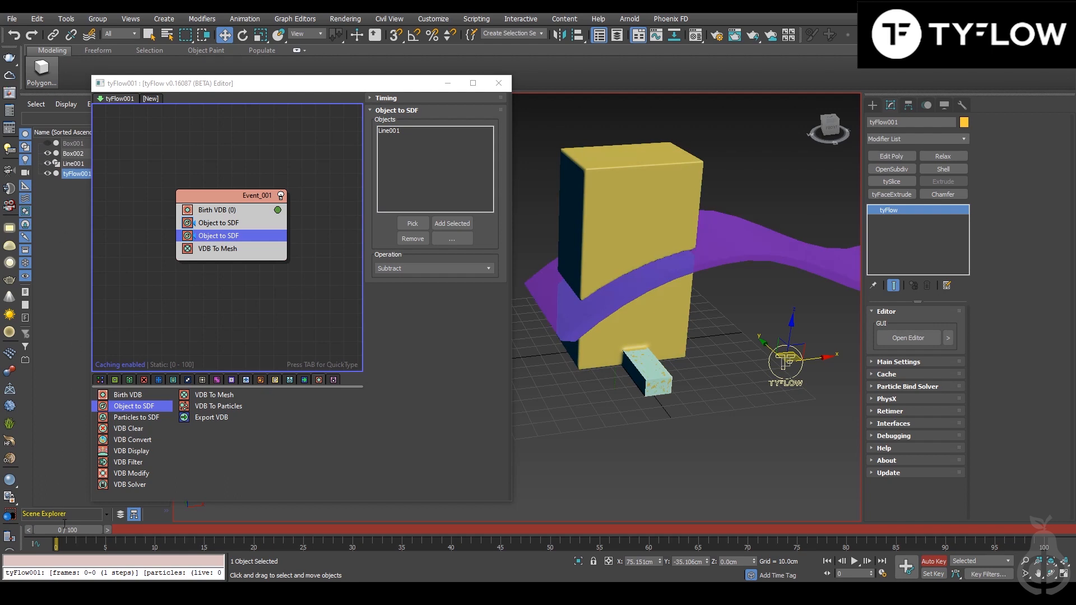
Step: Set the Timing of both Object to SDF operators from On Event Entry to Continuous
left_click_drag(57, 543, 610, 543)
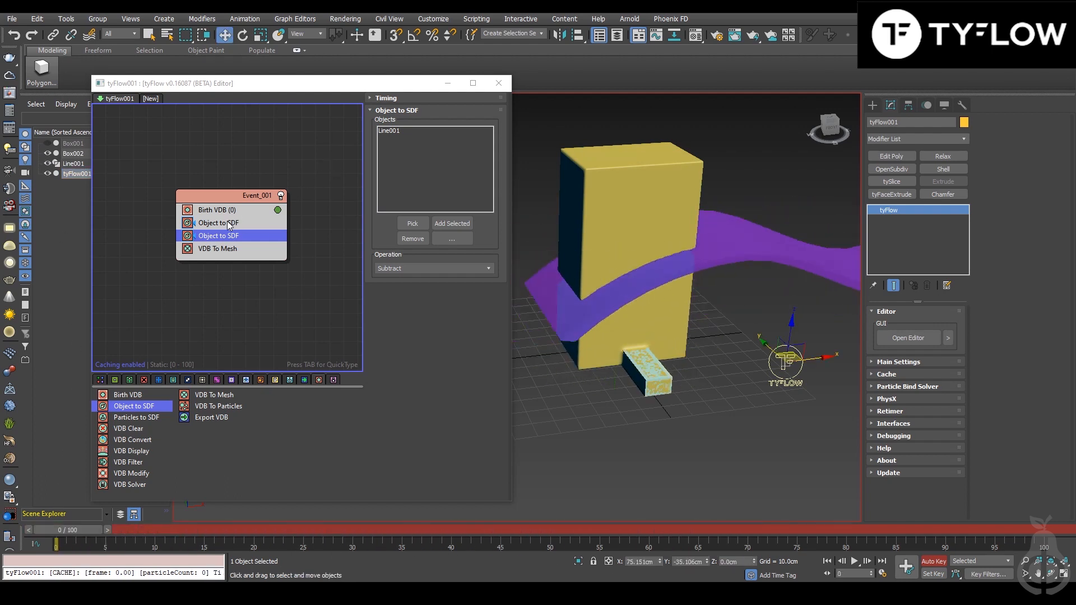
left_click(218, 222)
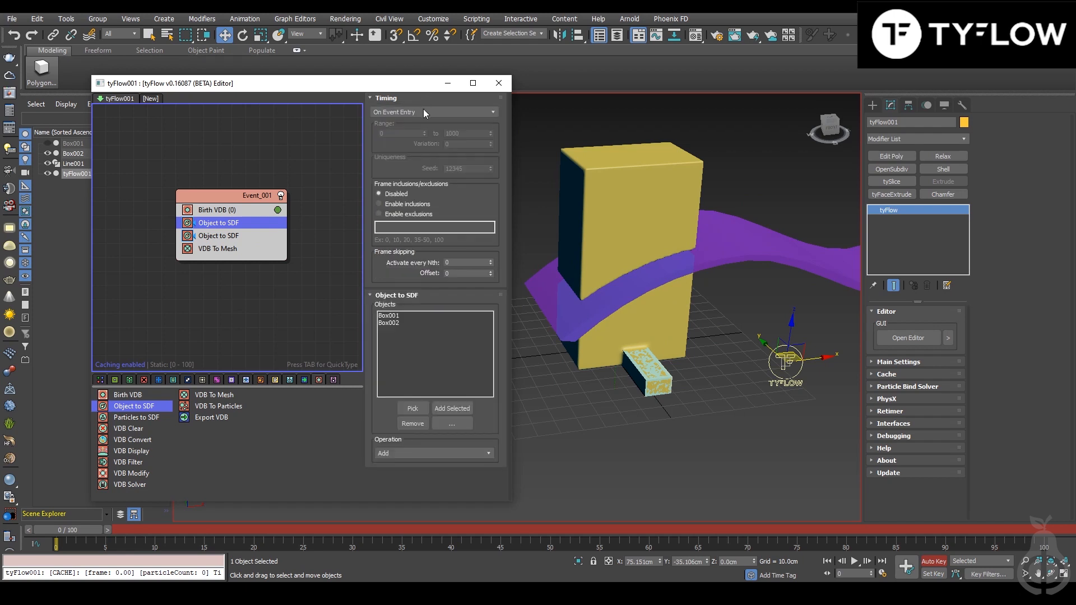
left_click(432, 112)
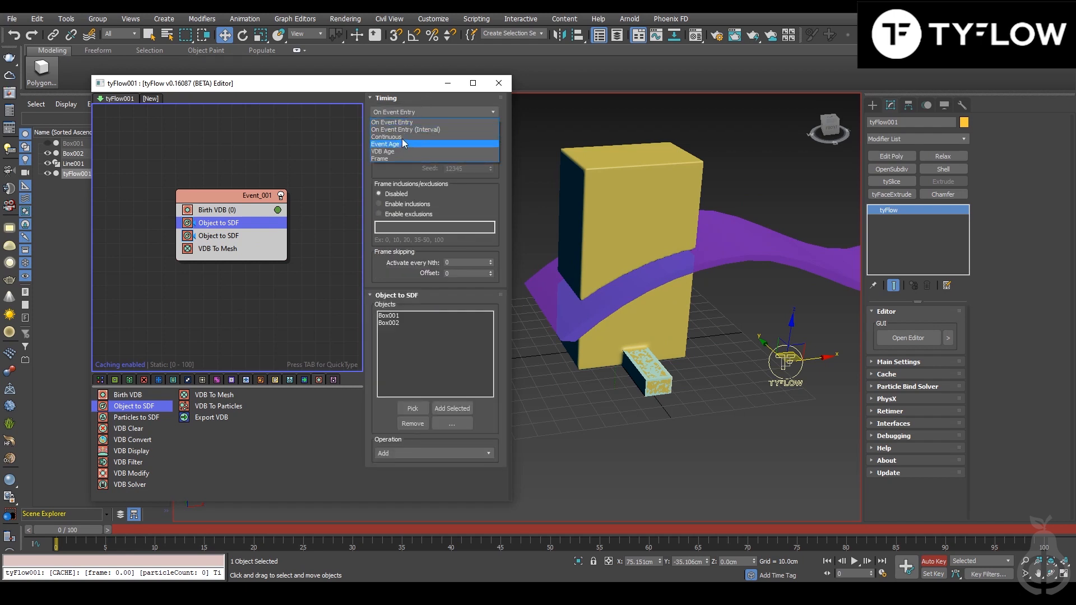
left_click(386, 137)
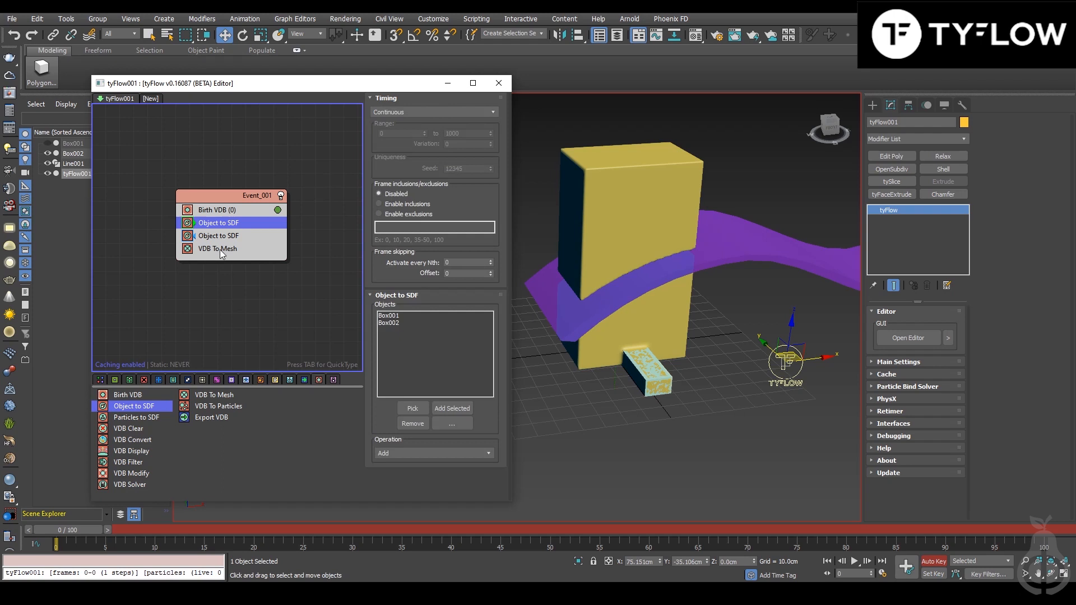
left_click(217, 235)
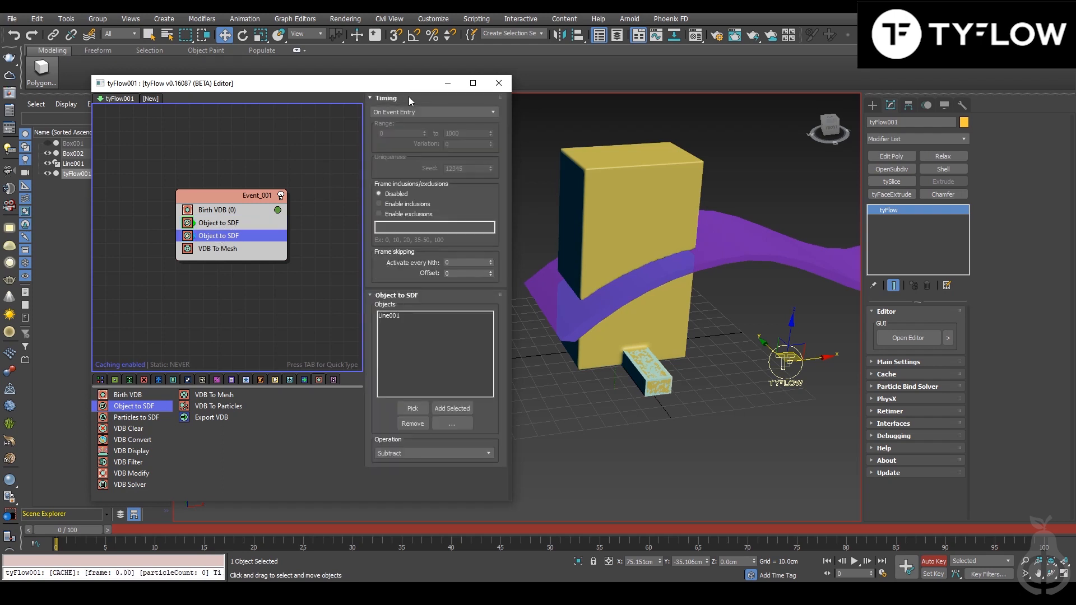
left_click(432, 112)
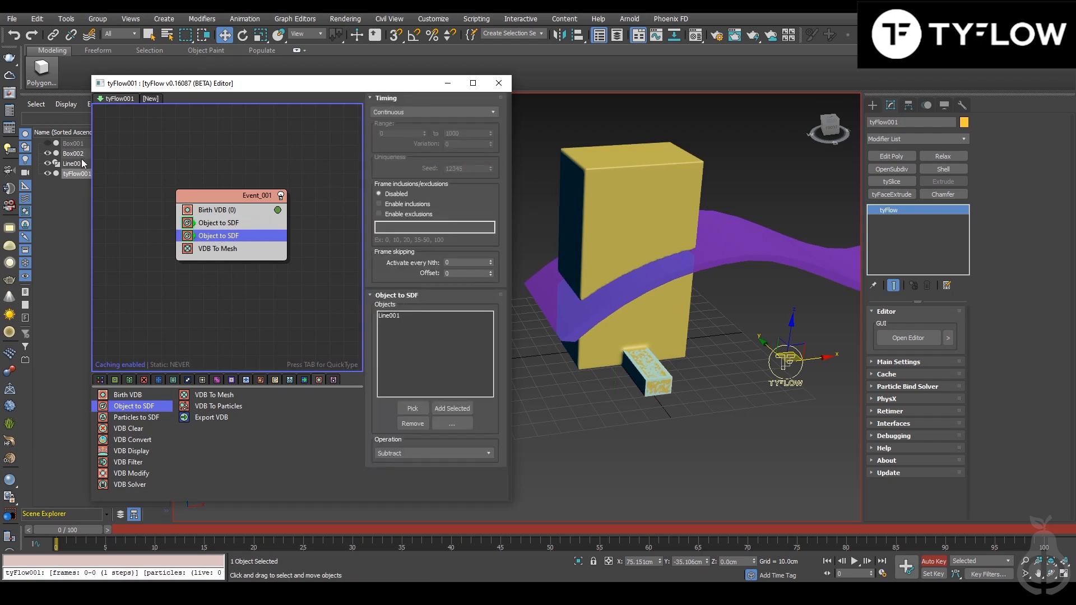
left_click(216, 210)
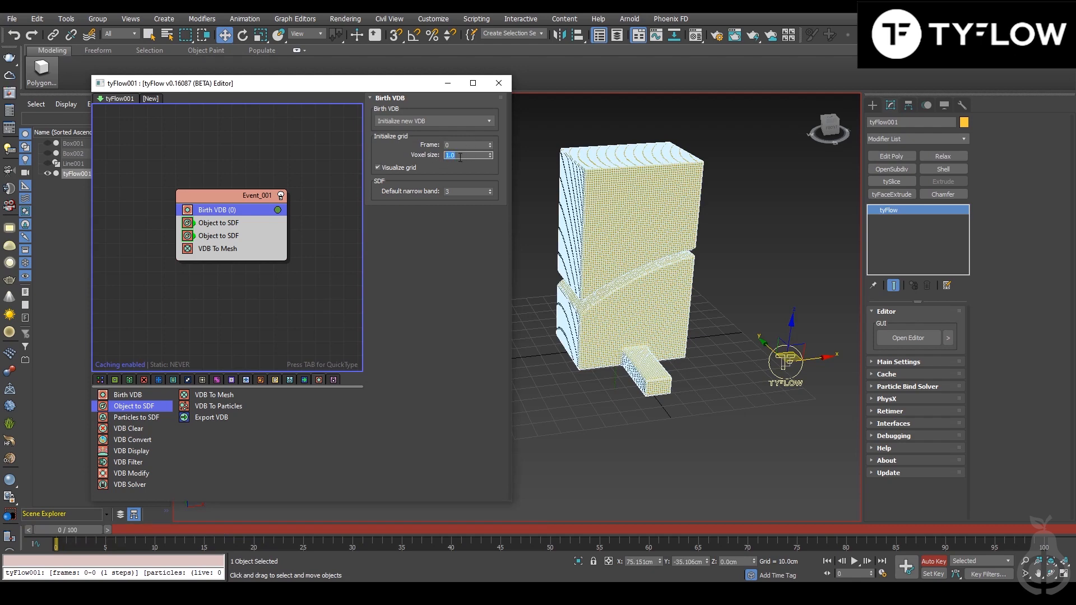
Step: Raise the Birth VDB voxel size to 3.0 and scrub the timeline to check the ribbon cut
type("3.0")
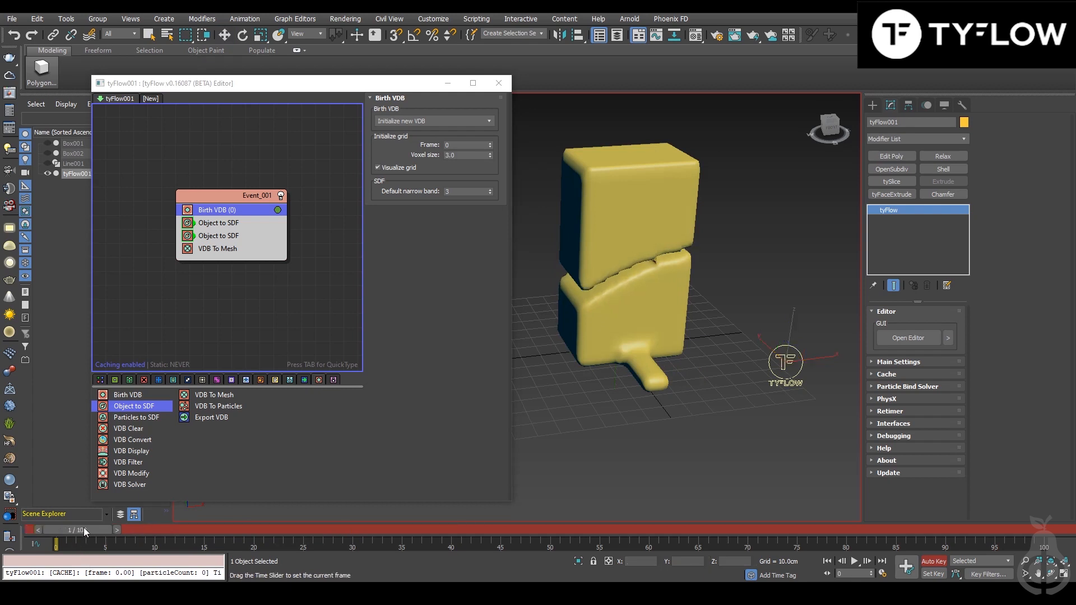
left_click_drag(84, 529, 384, 528)
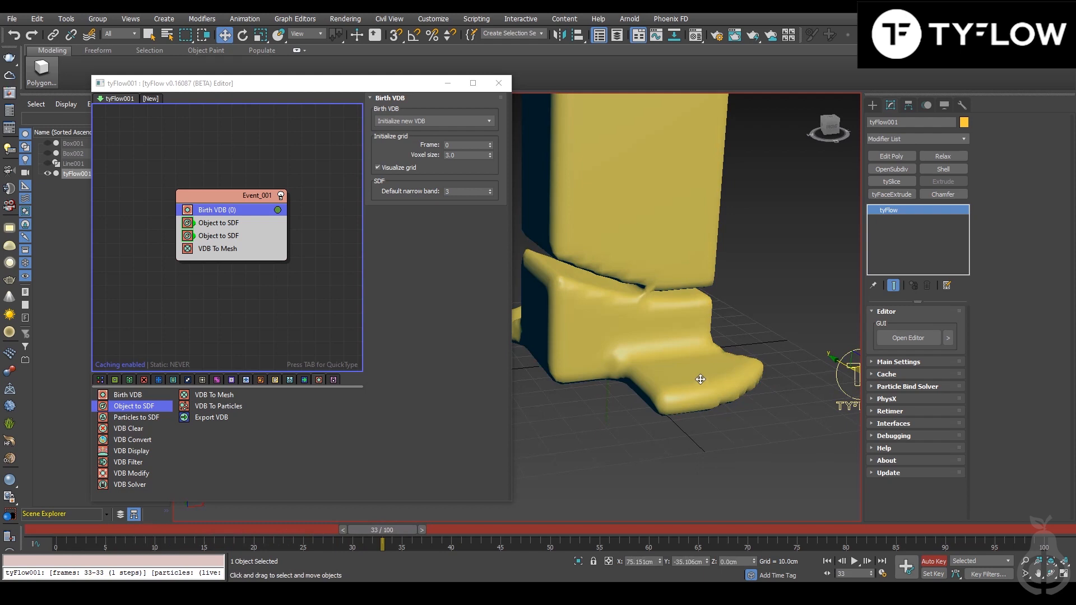
left_click_drag(381, 529, 343, 529)
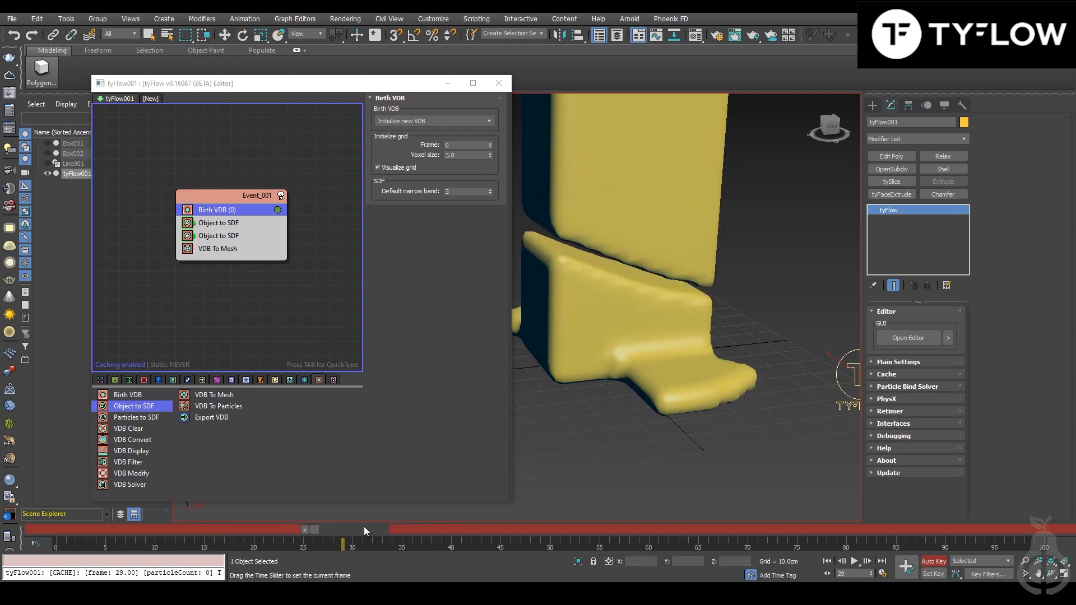
left_click_drag(343, 529, 275, 529)
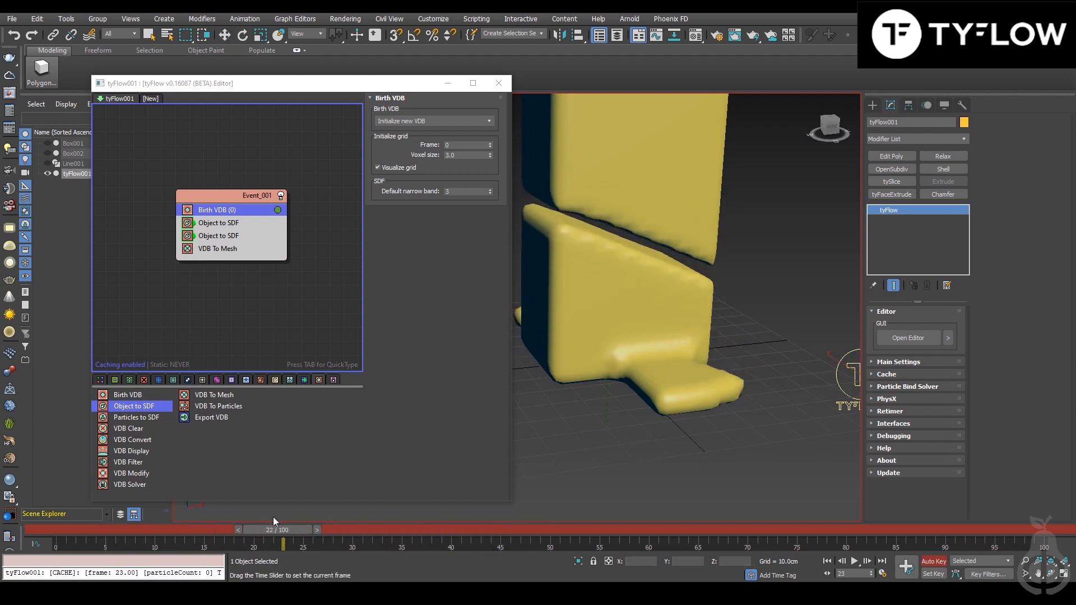
left_click_drag(275, 529, 55, 529)
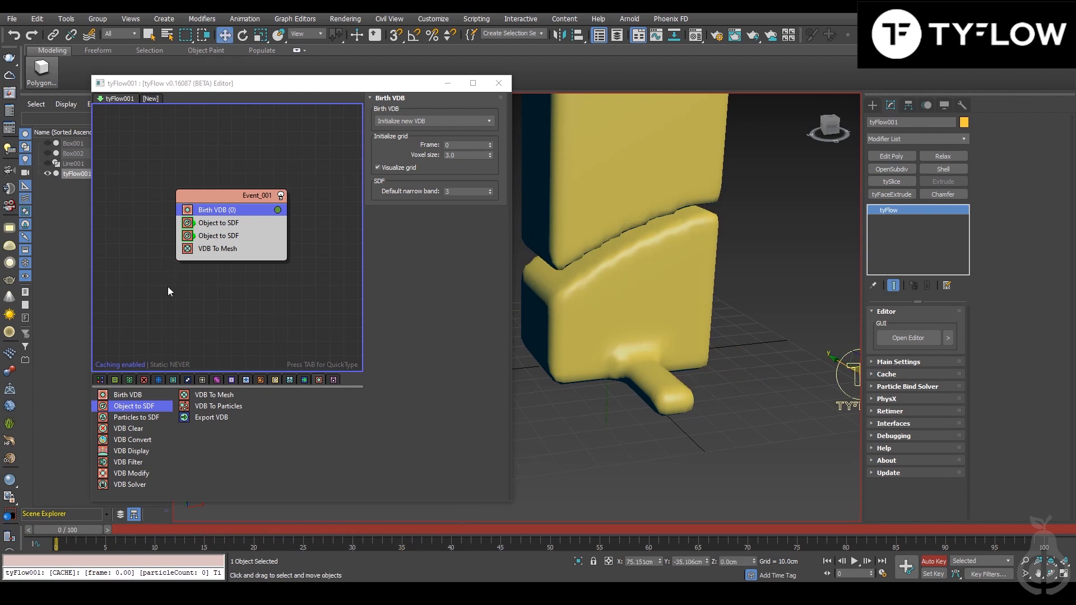
mouse_move(134, 430)
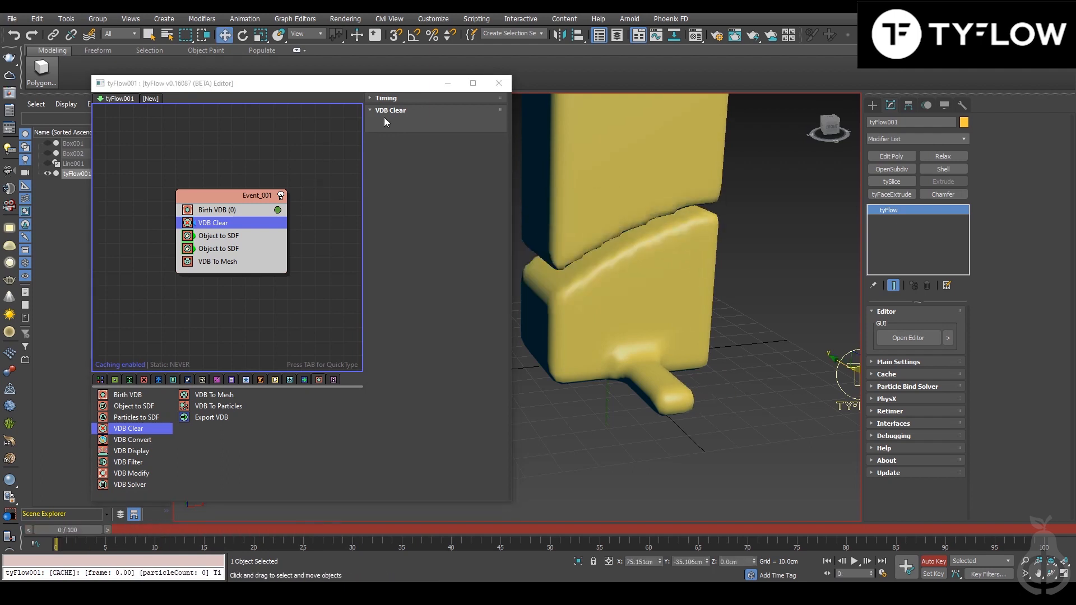
left_click(386, 97)
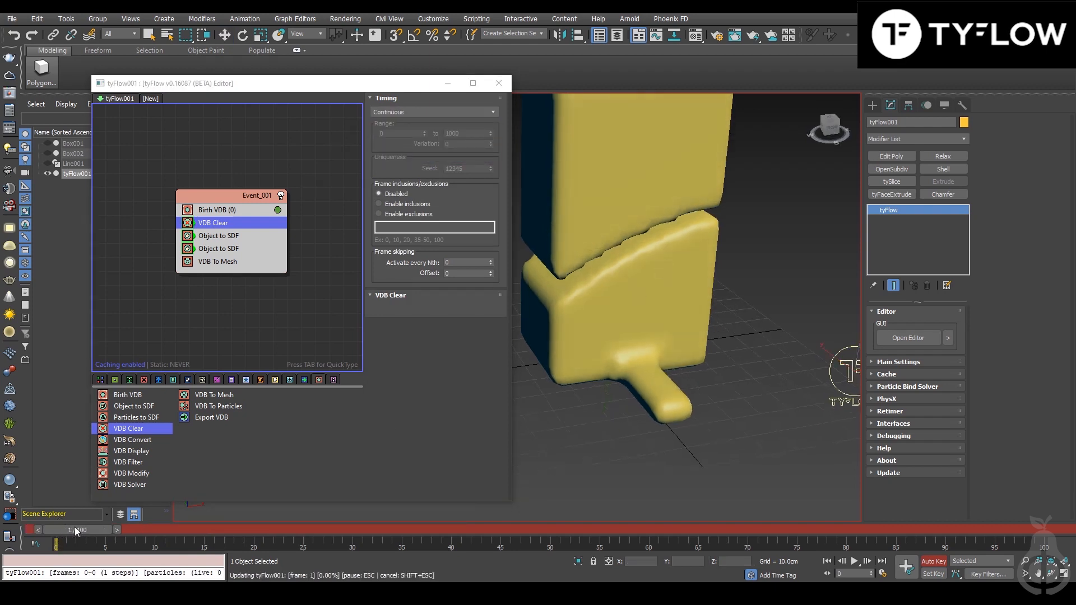
left_click_drag(77, 530, 280, 530)
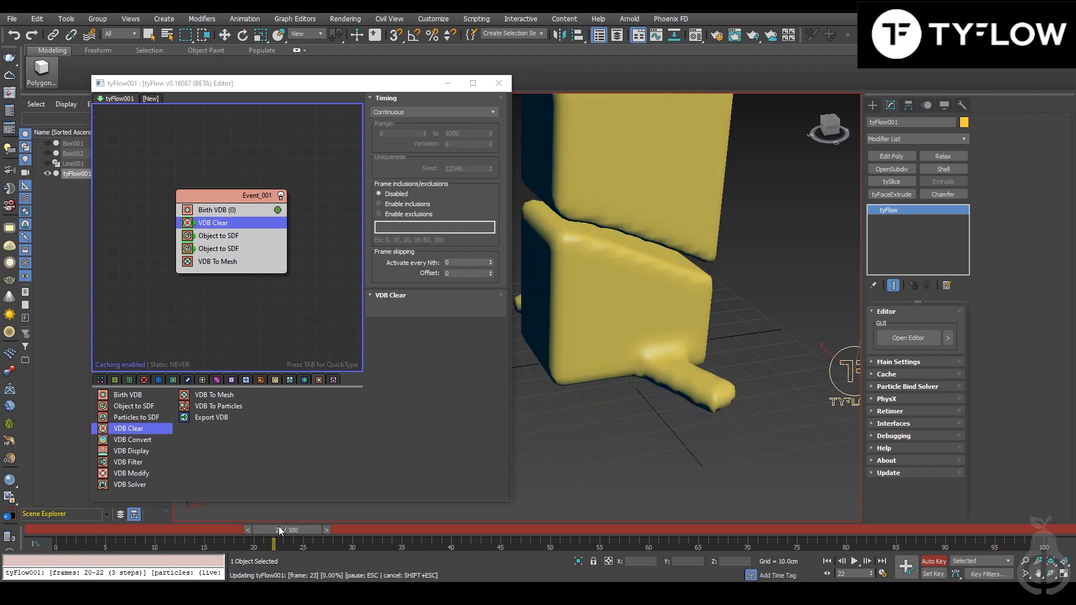
left_click_drag(274, 529, 446, 529)
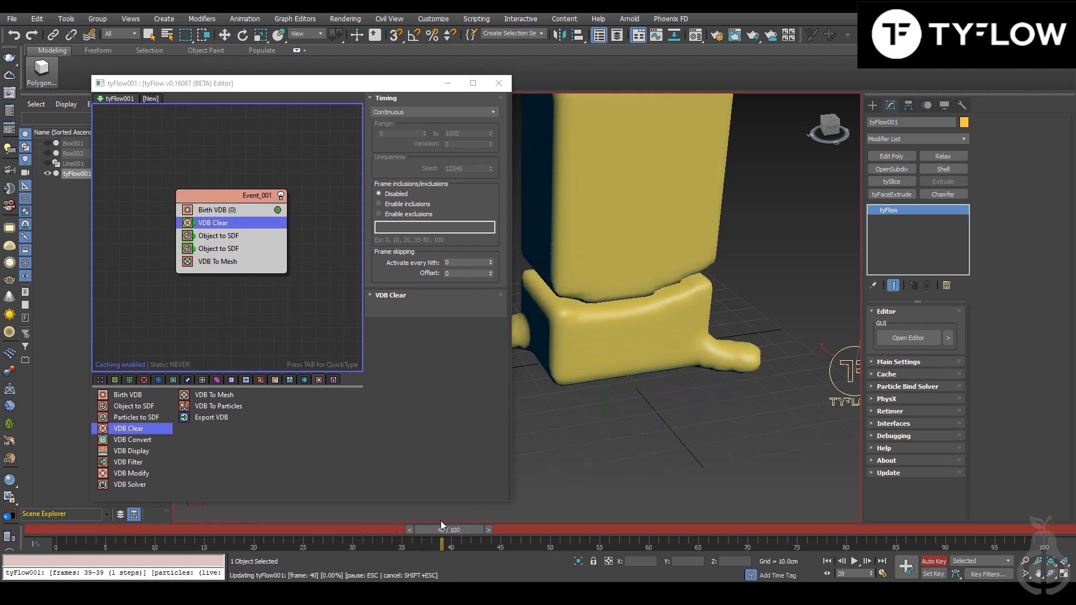
left_click_drag(450, 529, 403, 529)
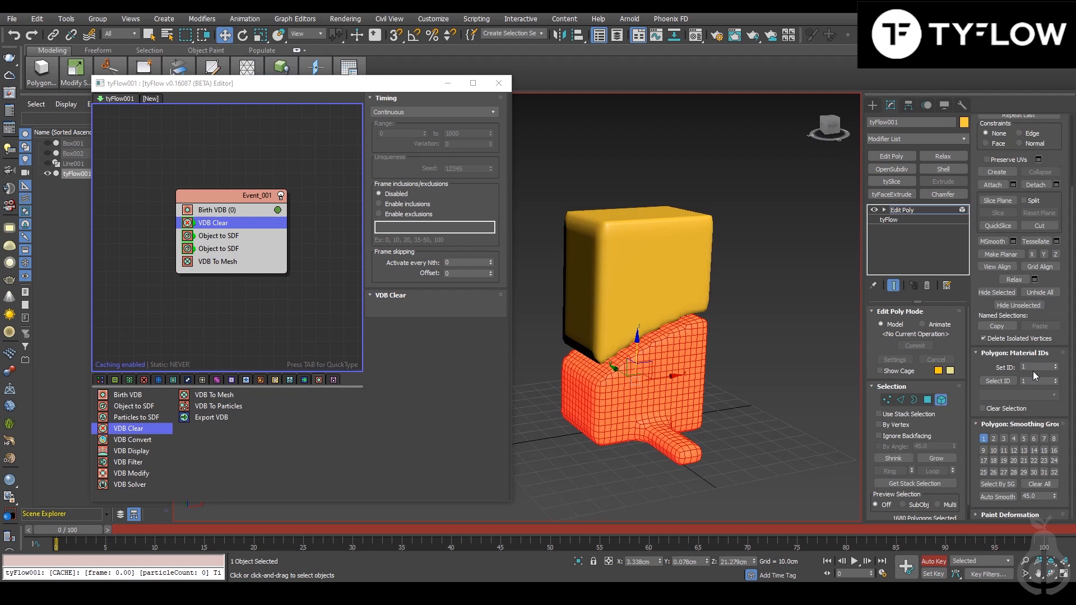
Step: Assign the lower polygons their own material ID and create a Multi/Sub-Object material
left_click(1034, 368)
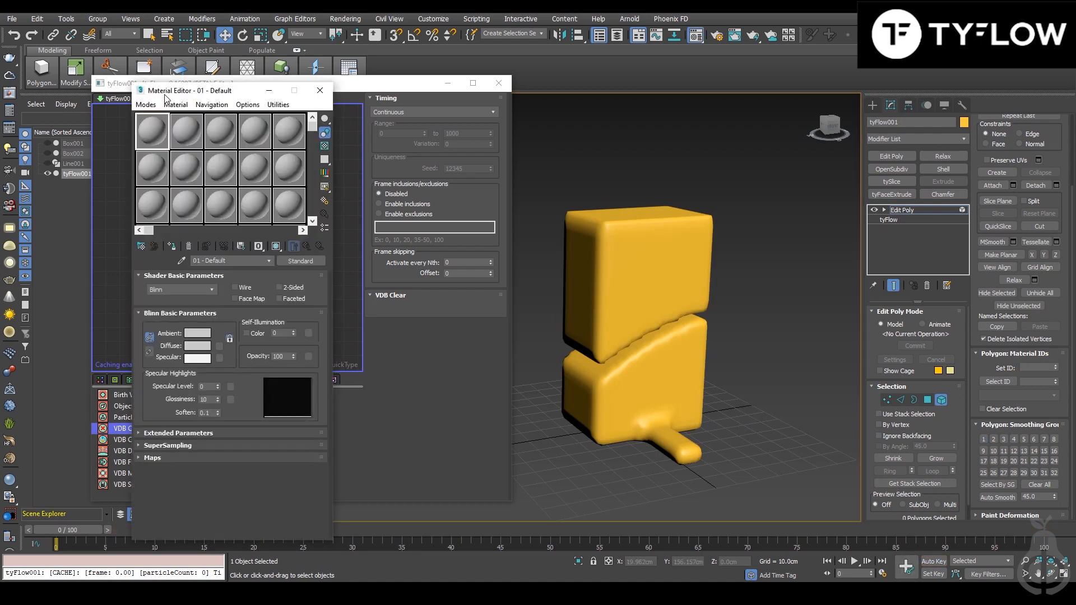
left_click_drag(191, 90, 195, 82)
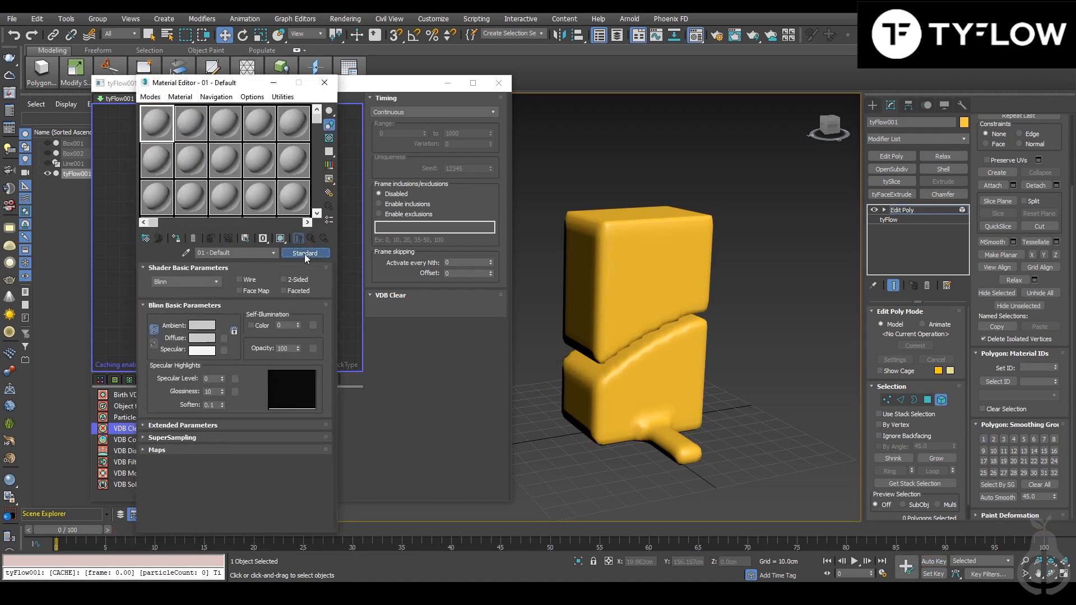
left_click(305, 252)
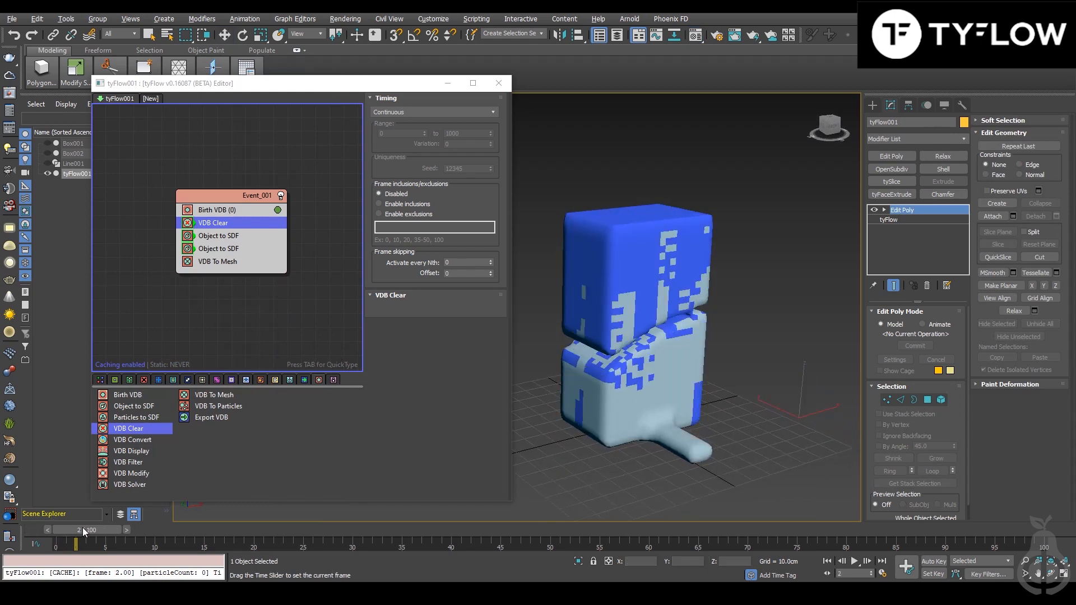
Step: Check the material split across the animation and assign the two-colour material to the carton
left_click_drag(75, 540, 261, 540)
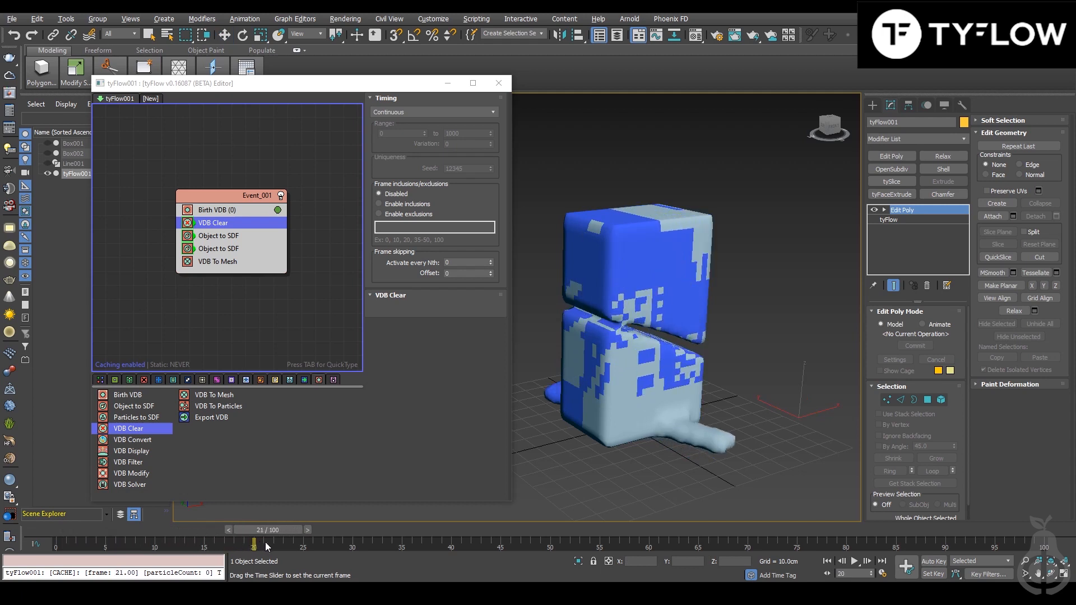
left_click_drag(268, 547, 537, 546)
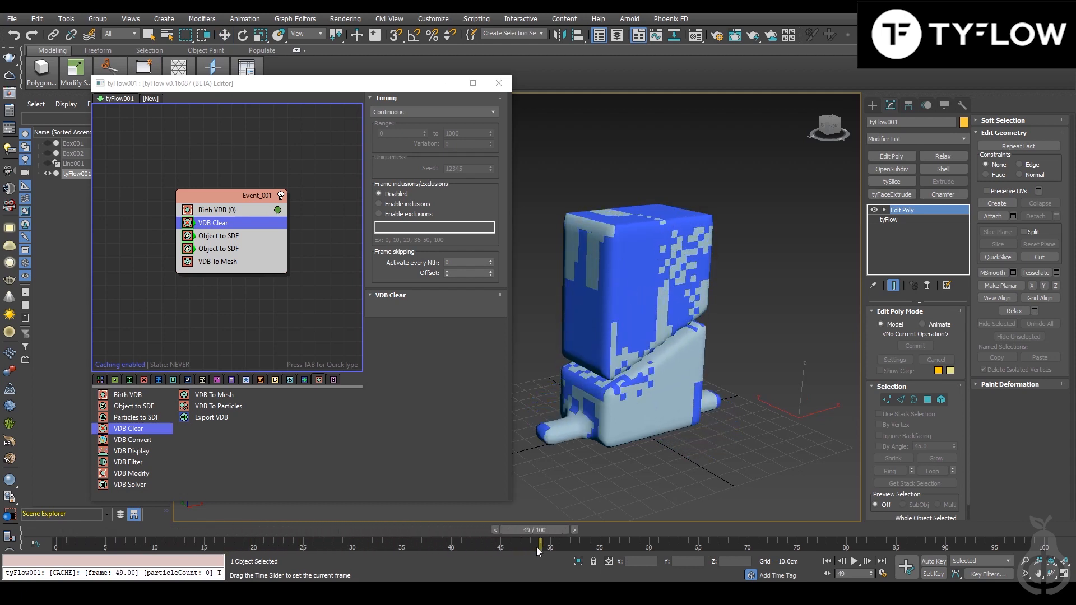
left_click_drag(537, 549, 94, 541)
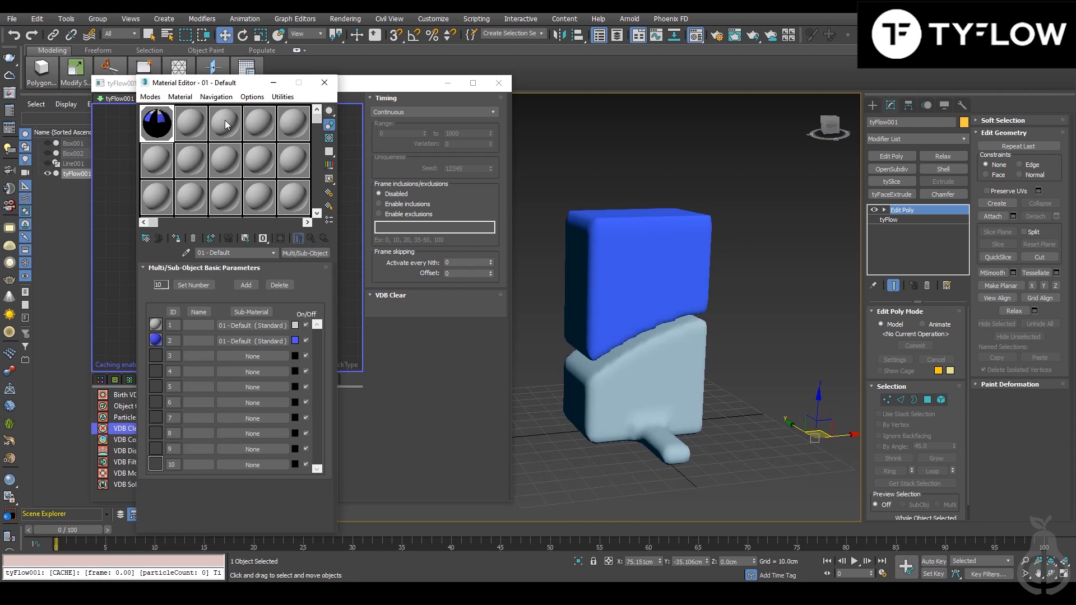
left_click(224, 124)
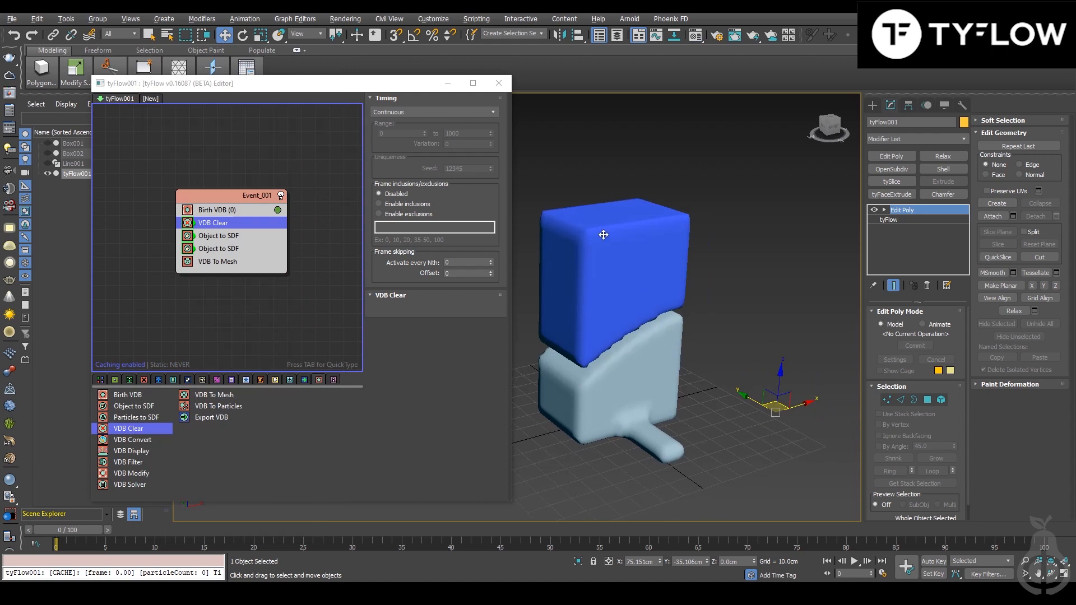
mouse_move(236, 182)
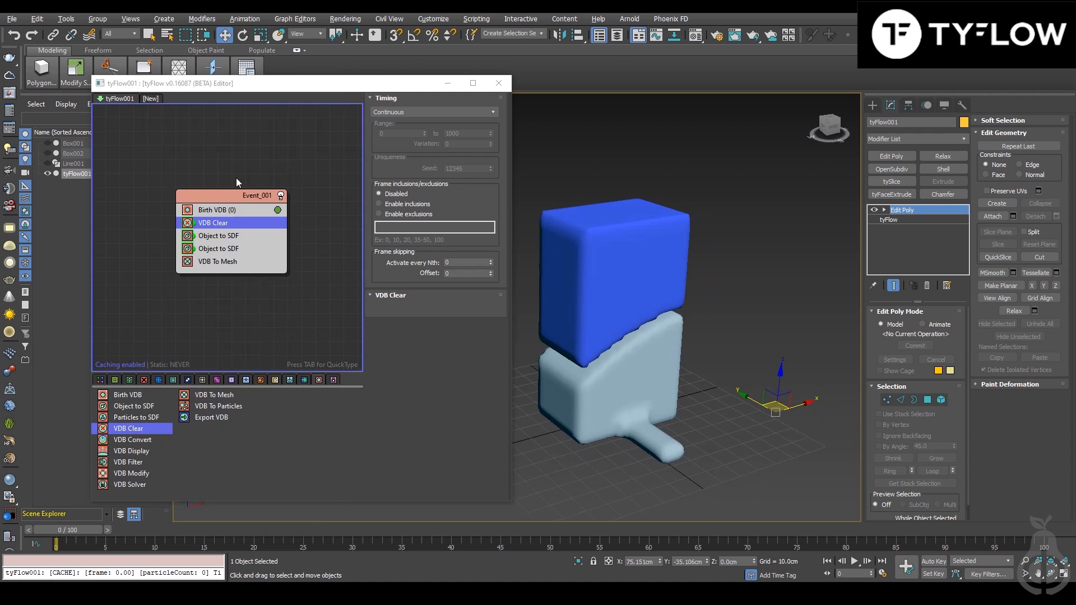
Step: Create tyFlow002 and copy Event_001 from tyFlow001 into its editor
left_click(149, 99)
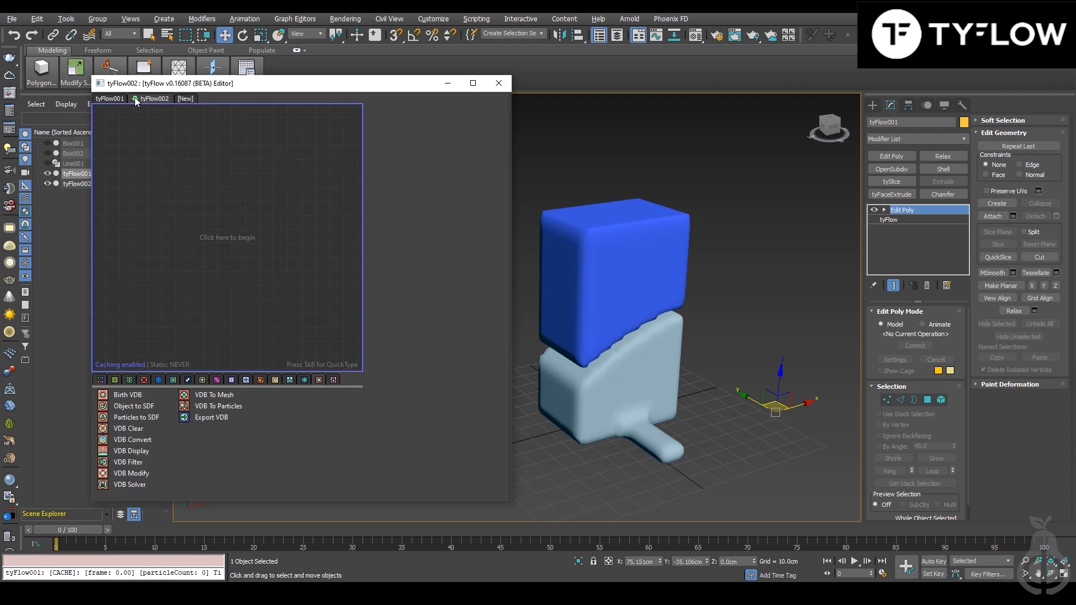
left_click(155, 99)
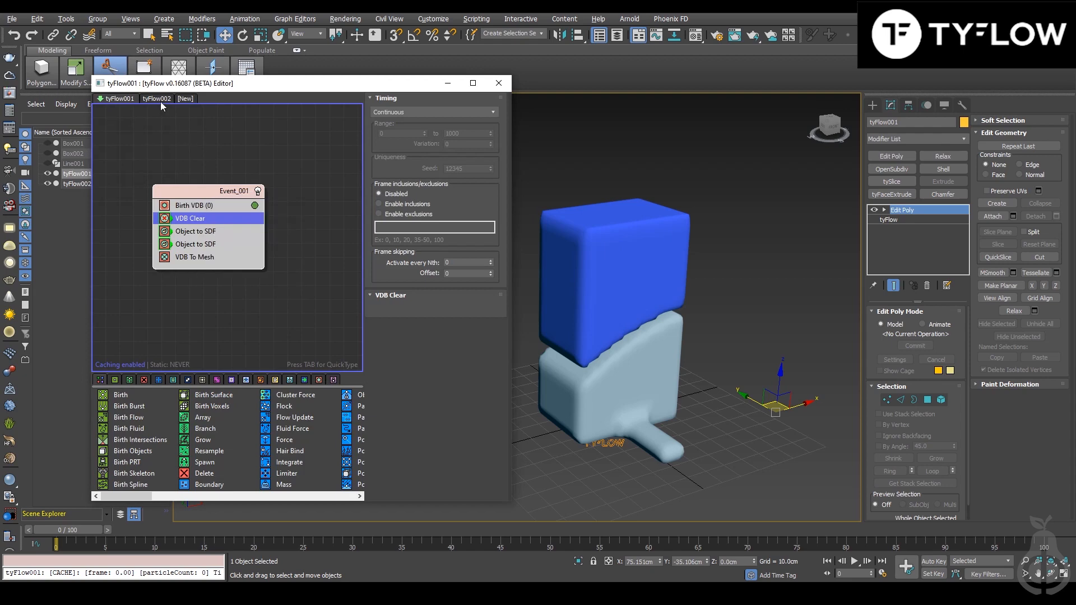
left_click(155, 98)
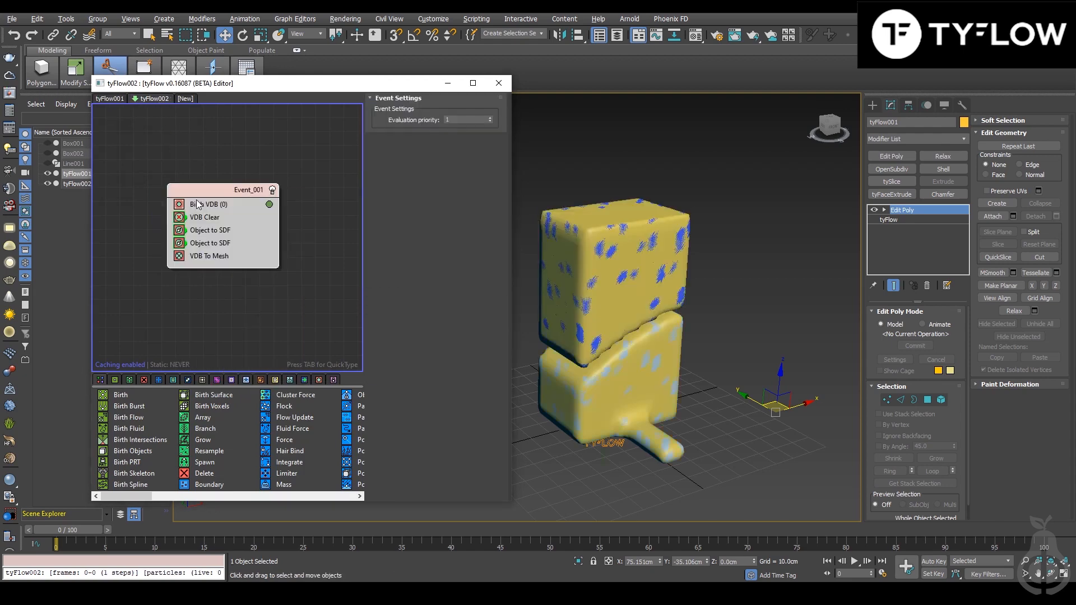
Step: Review the copied Birth VDB and Object to SDF operators and remove Line001 from the subtract objects
left_click(208, 204)
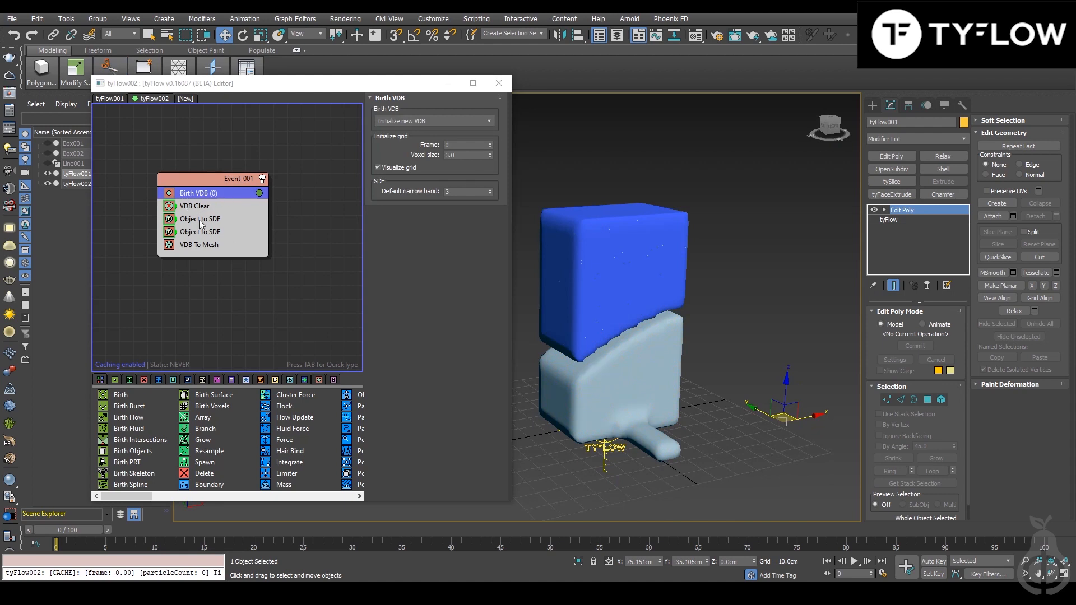
left_click(200, 231)
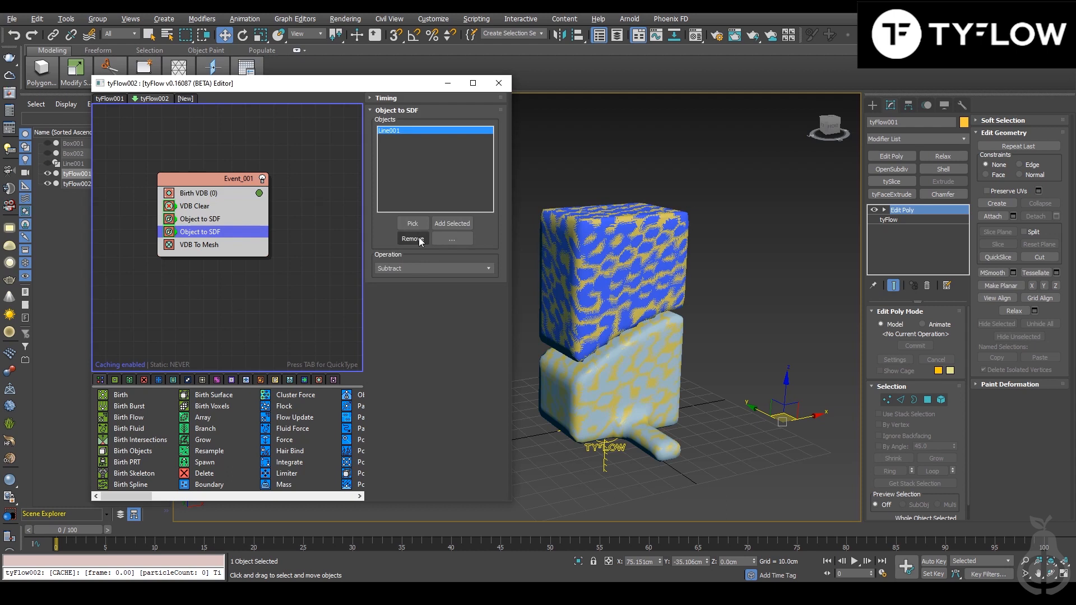
left_click(498, 83)
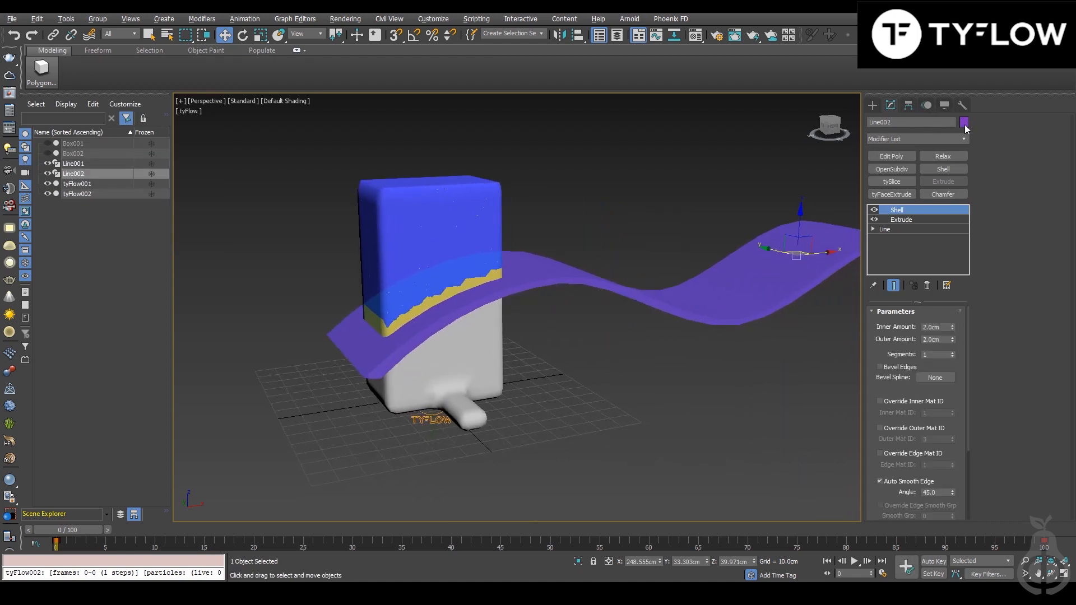
Step: Make Line002 blue in the Object Color dialog, then hide both ribbon lines Line001 and Line002
left_click(964, 122)
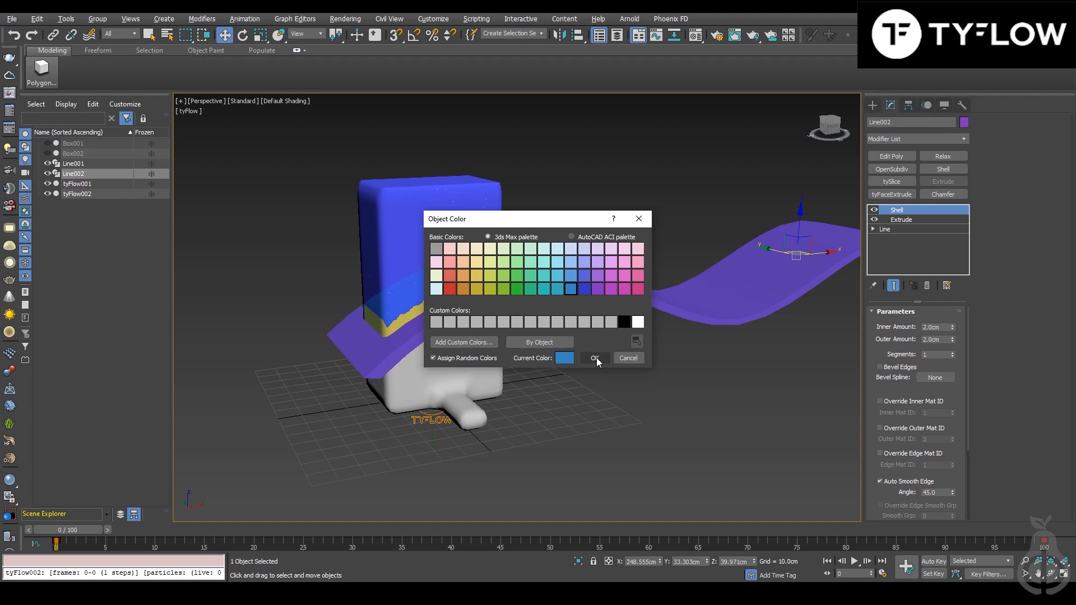
left_click(593, 358)
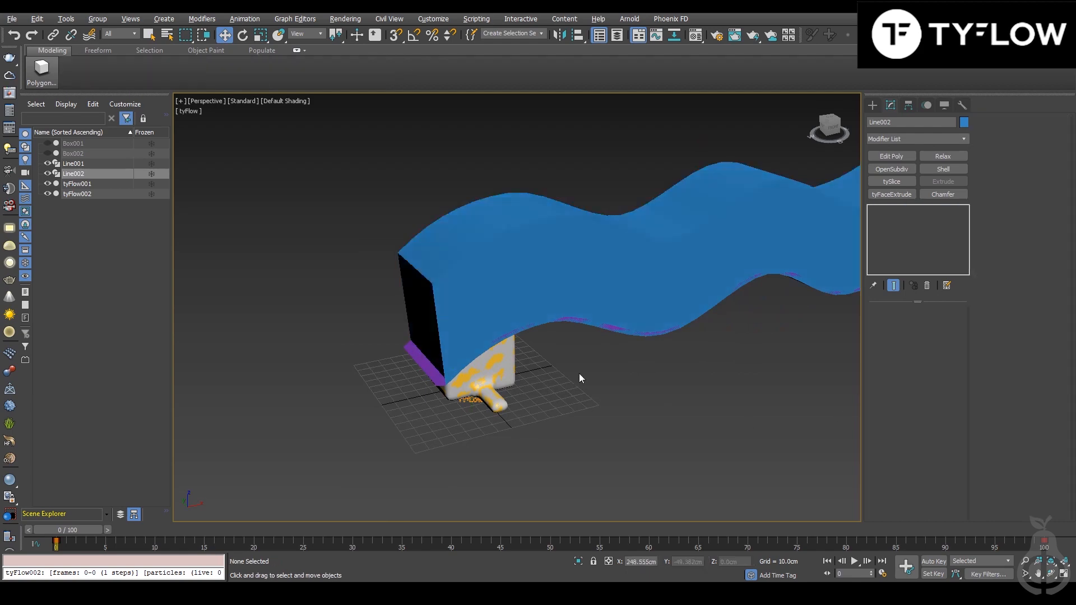
left_click(73, 164)
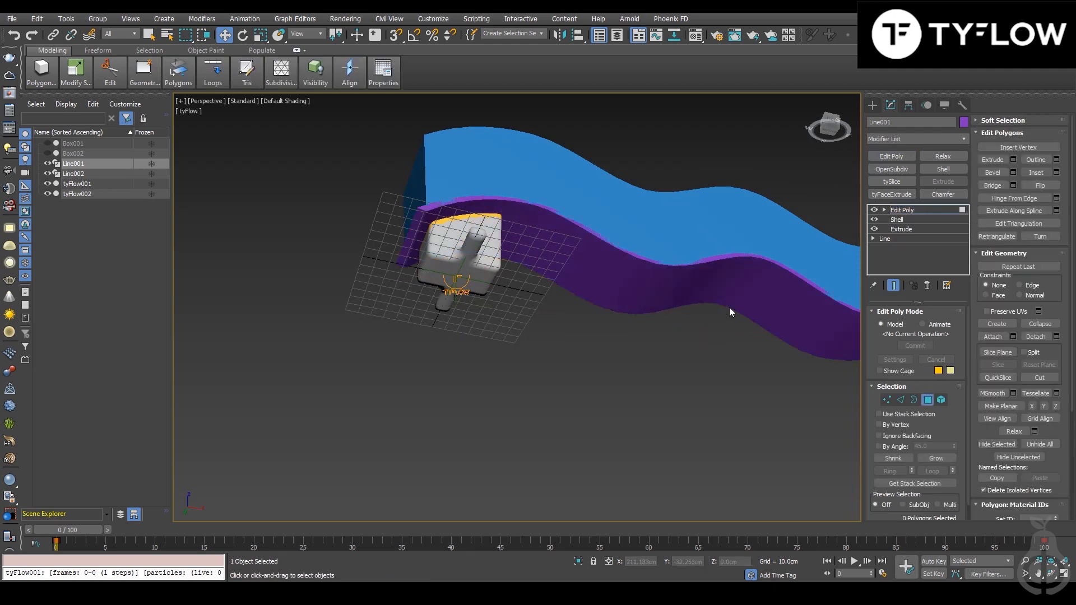
left_click(673, 288)
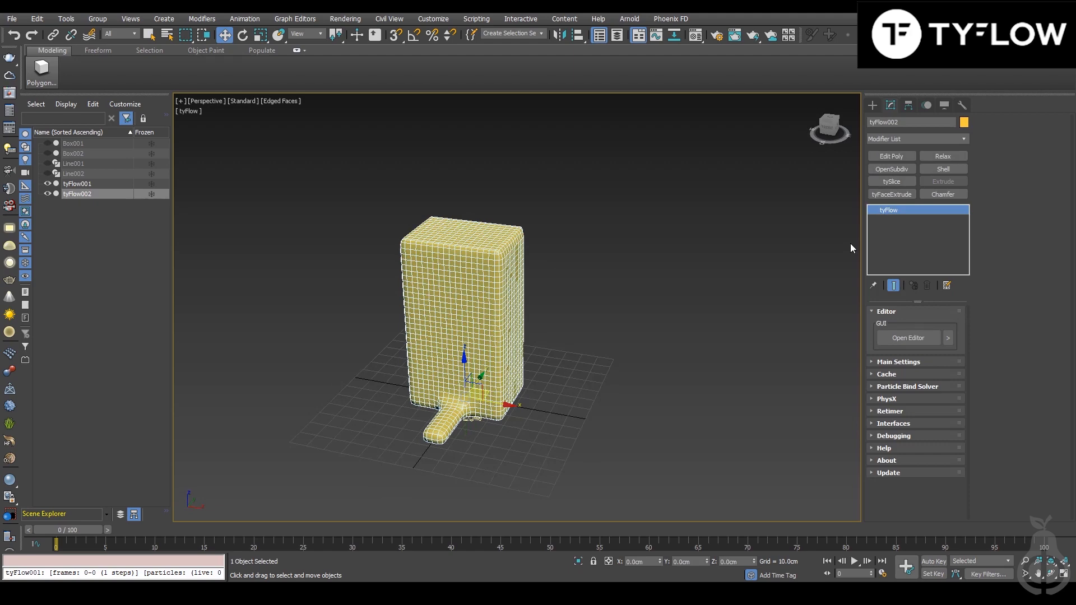
Step: Set tyFlow002's second Object to SDF to subtract Line002 and give the pieces pink and blue diffuse colours
left_click(907, 337)
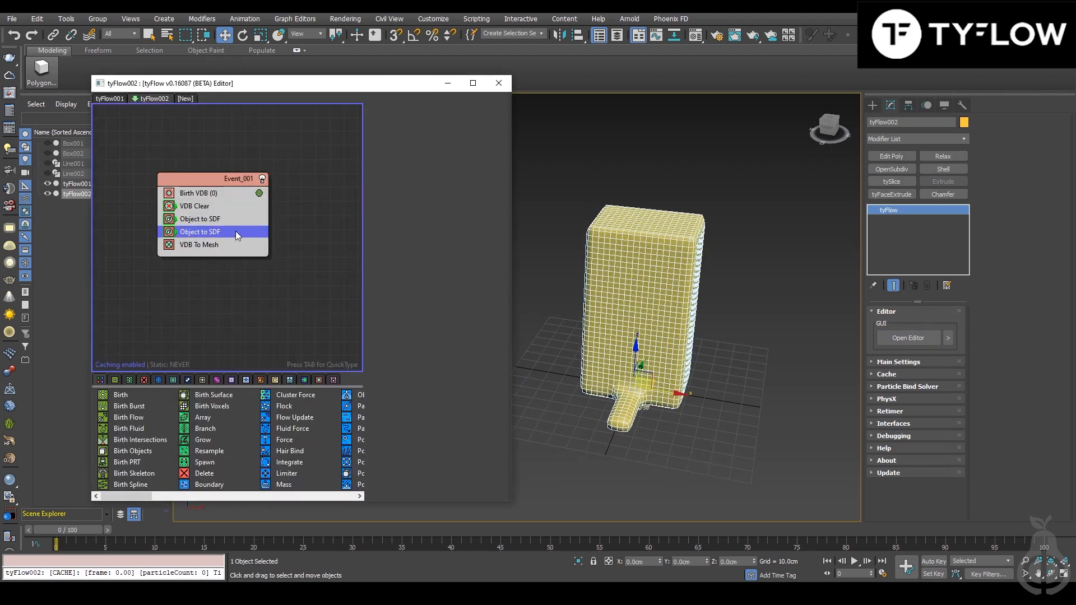
left_click(199, 231)
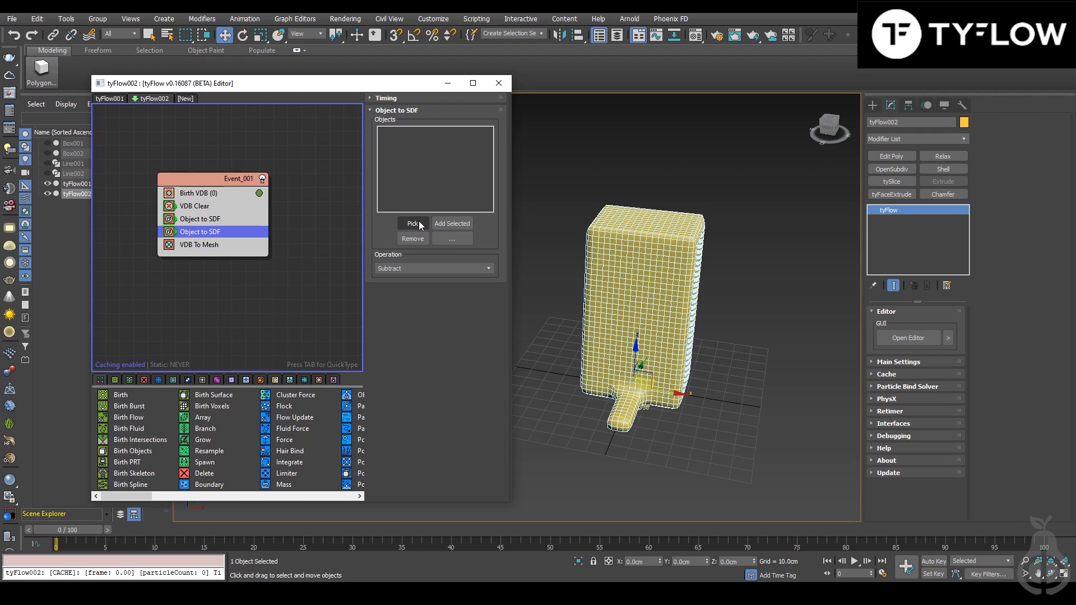
left_click(412, 223)
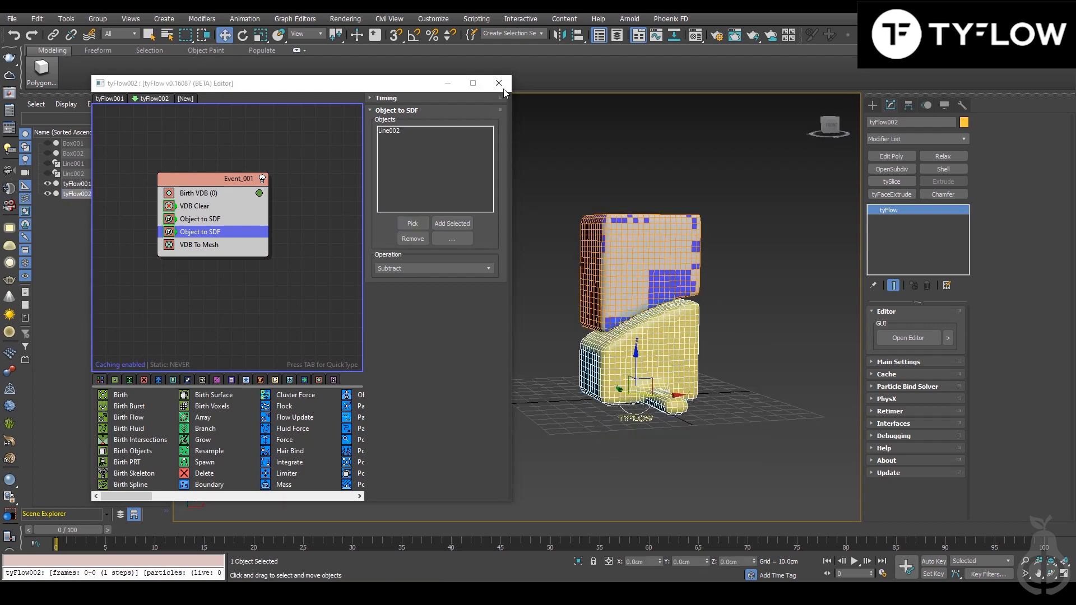
left_click(497, 82)
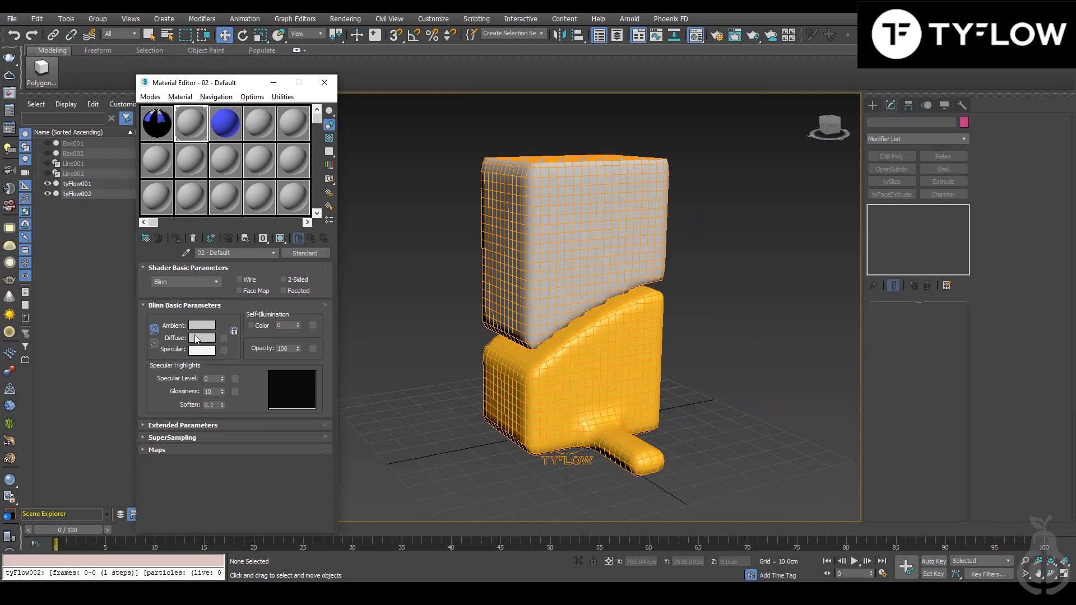
left_click(191, 122)
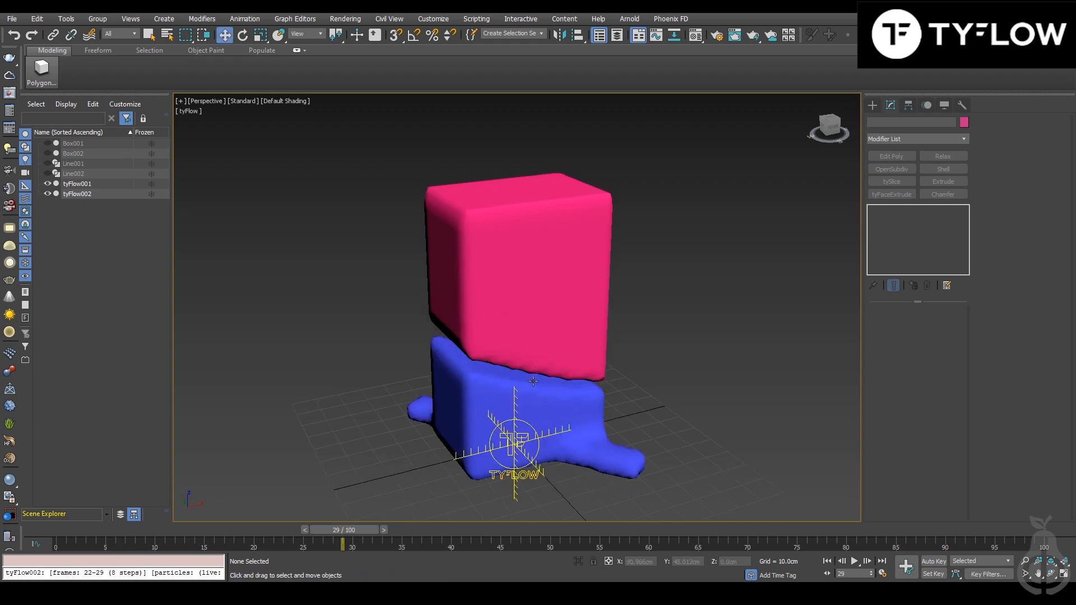
Step: Select tyFlow002 and lower its Birth VDB voxel size for a denser, sharper mesh
left_click_drag(532, 381, 524, 383)
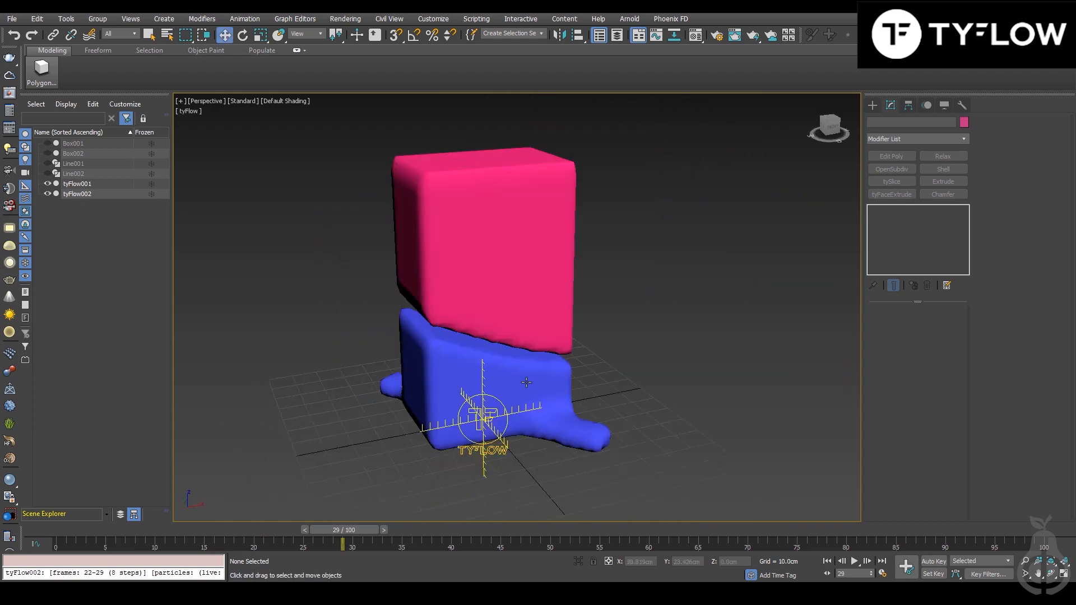
left_click(77, 194)
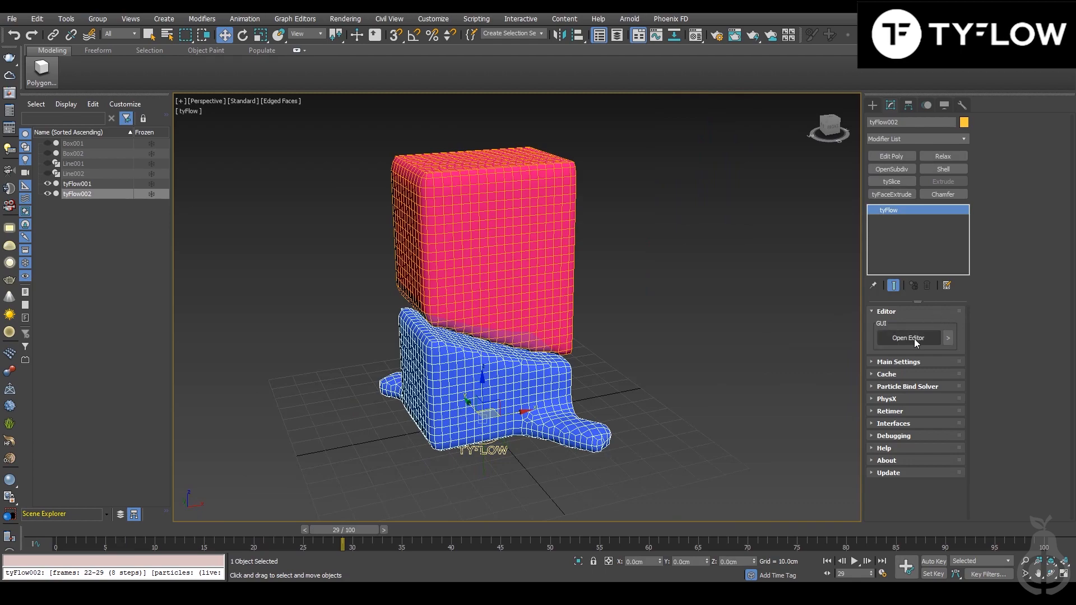
left_click(906, 337)
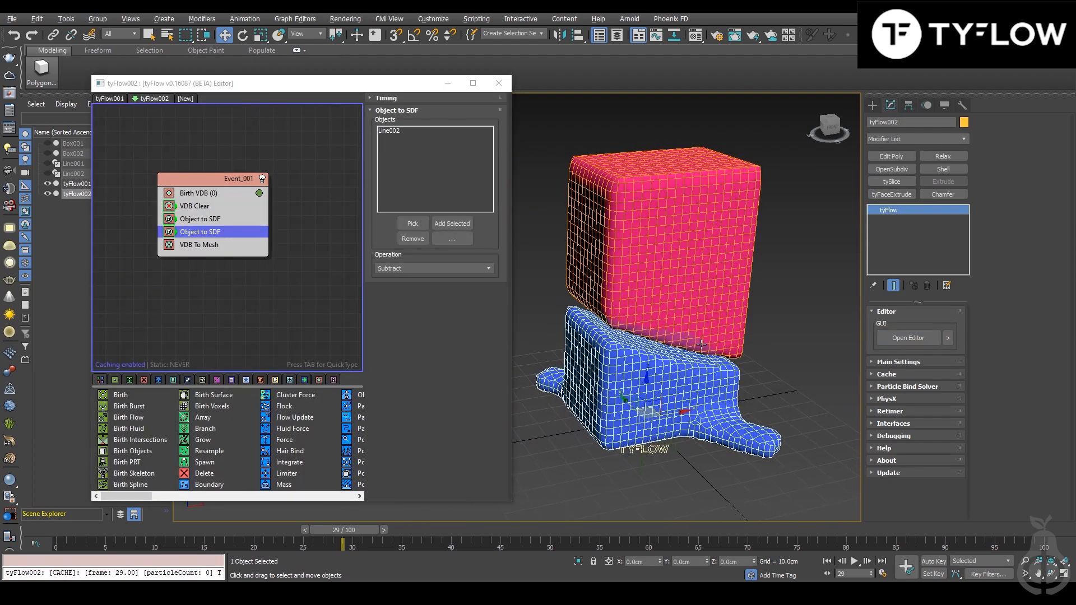
left_click(195, 192)
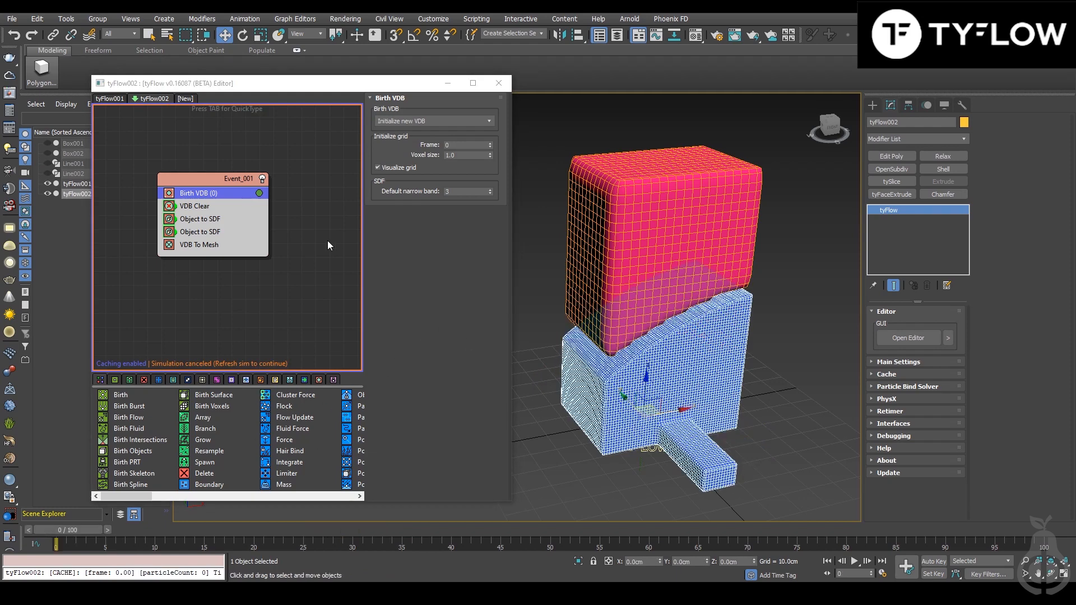
Step: Insert a VDB Filter before VDB To Mesh in tyFlow002 and set its SDF Filter to Mean
right_click(330, 246)
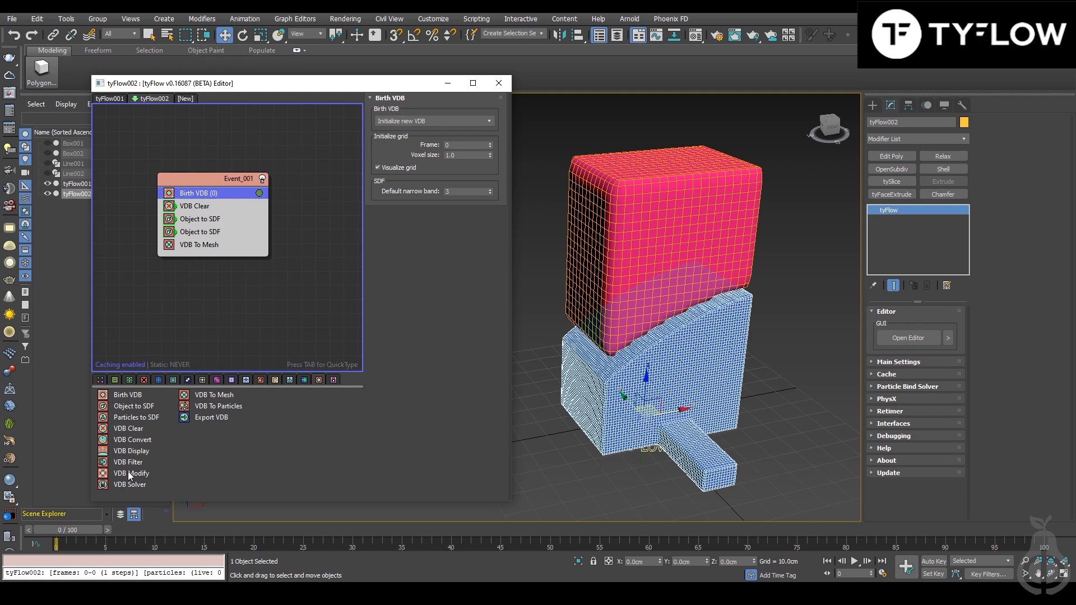
left_click(127, 462)
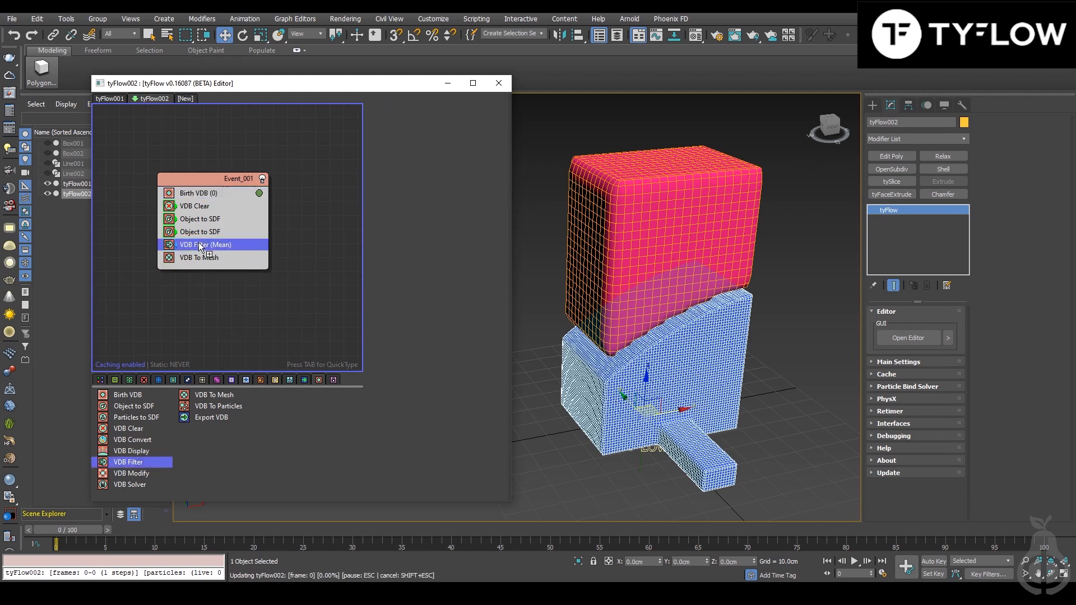
left_click(204, 244)
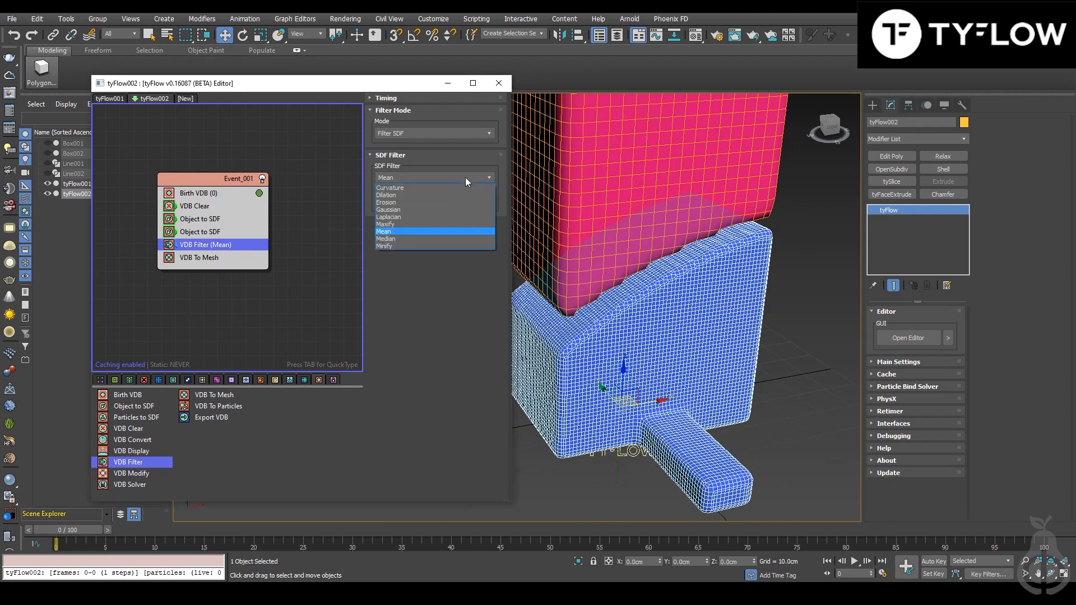
mouse_move(411, 236)
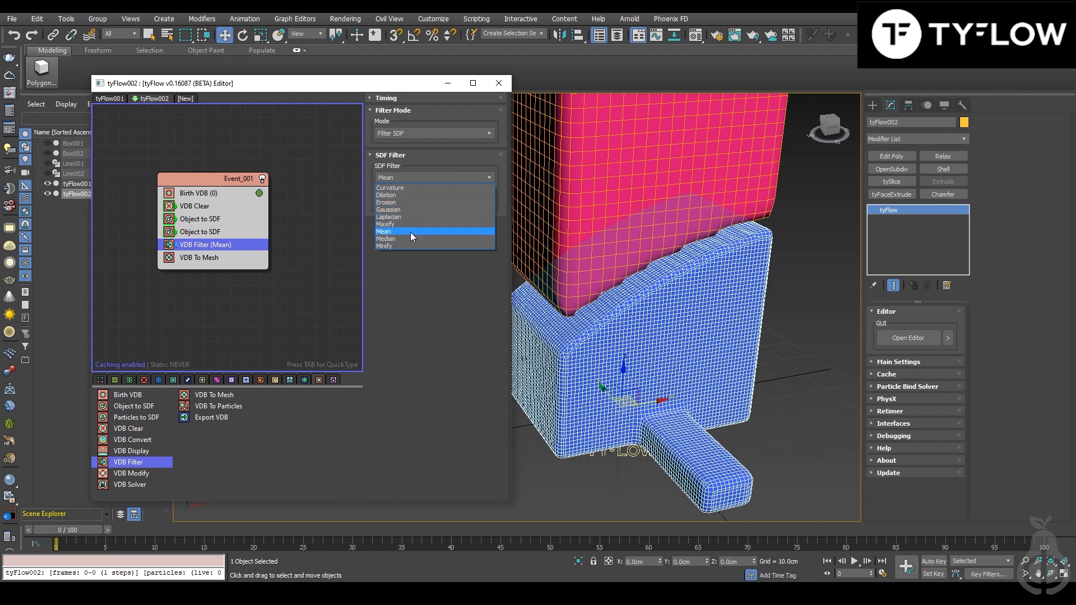
left_click(383, 231)
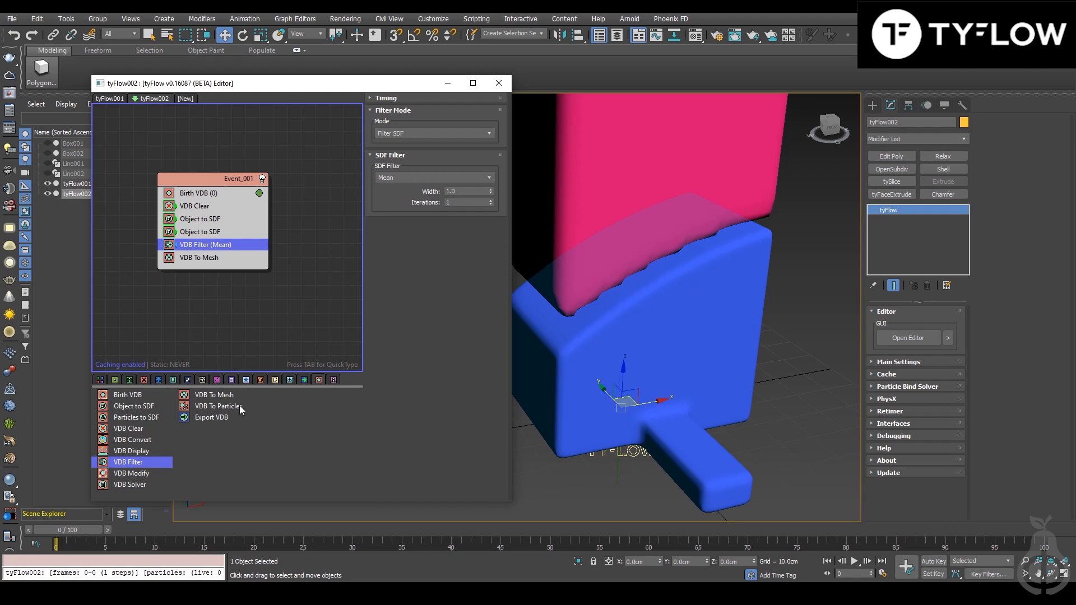
Step: Repeat the Mean VDB Filter in tyFlow001's event for the upper block
left_click(169, 246)
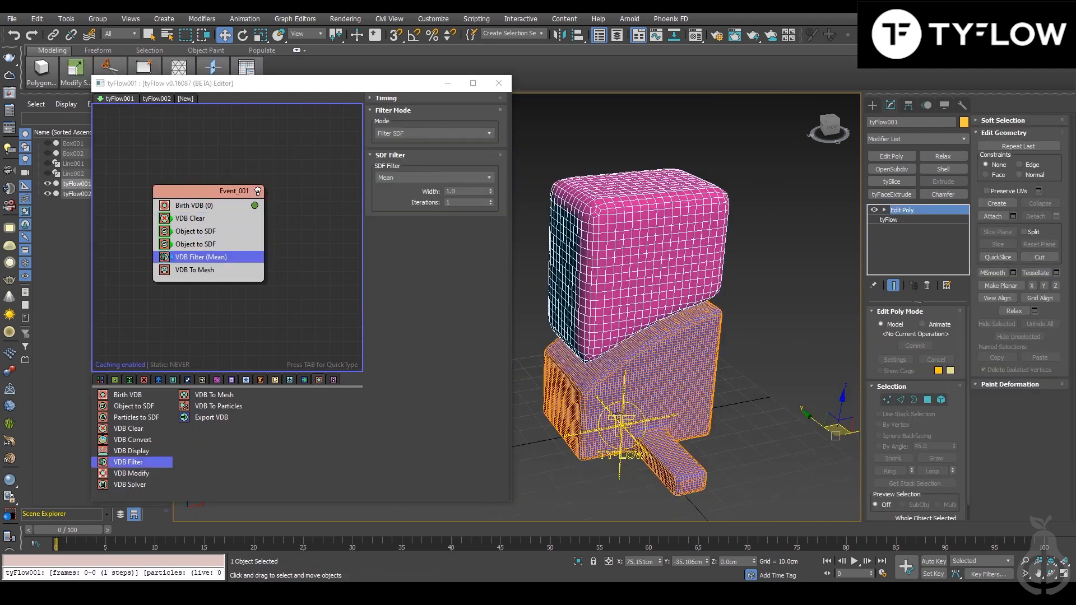
left_click(193, 204)
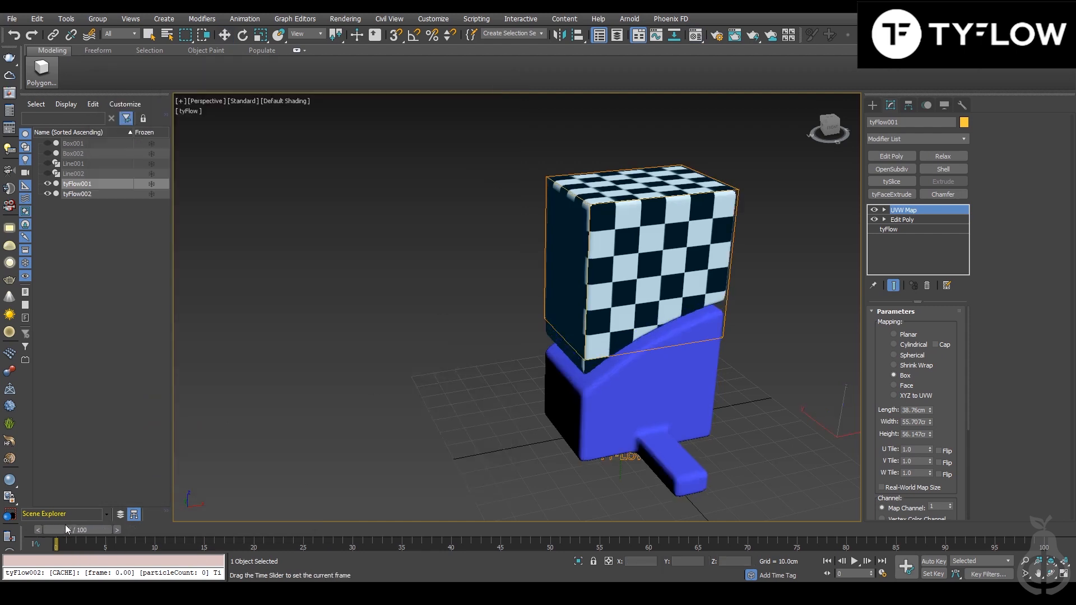
Step: Scrub the time slider to about frame 10 so the mapped top drops over the base
left_click_drag(56, 541, 104, 542)
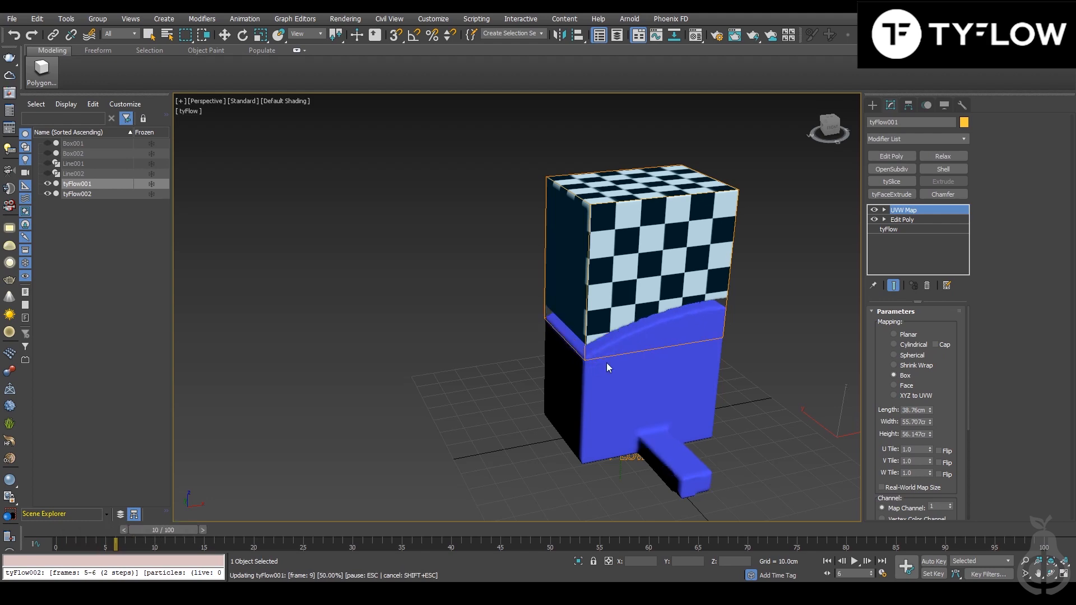
mouse_move(672, 330)
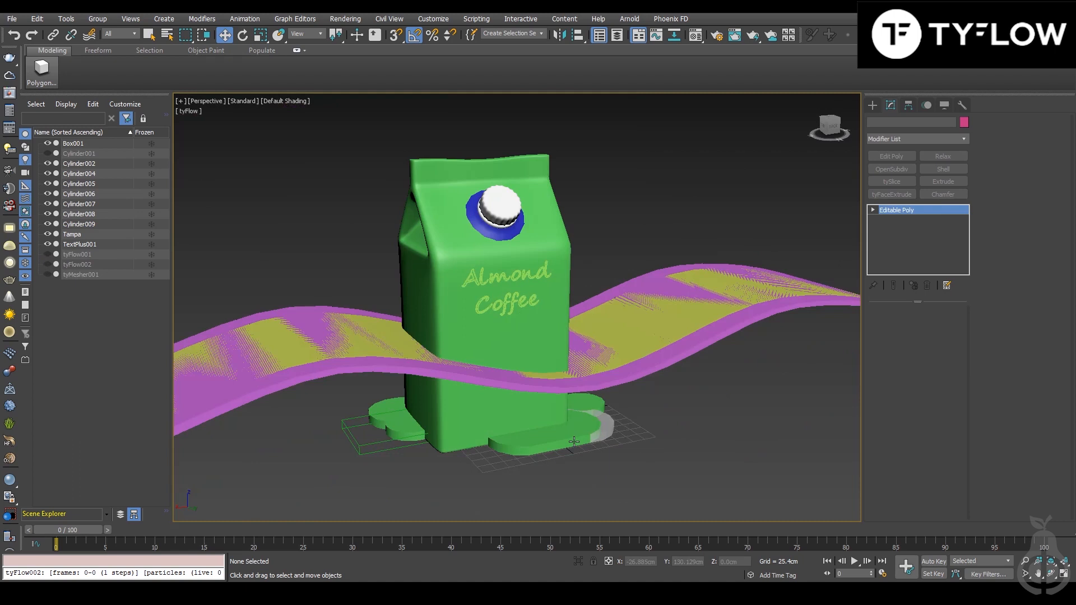
Step: Select Cylinder008 at the carton base and scrub the animation to later frames
right_click(572, 442)
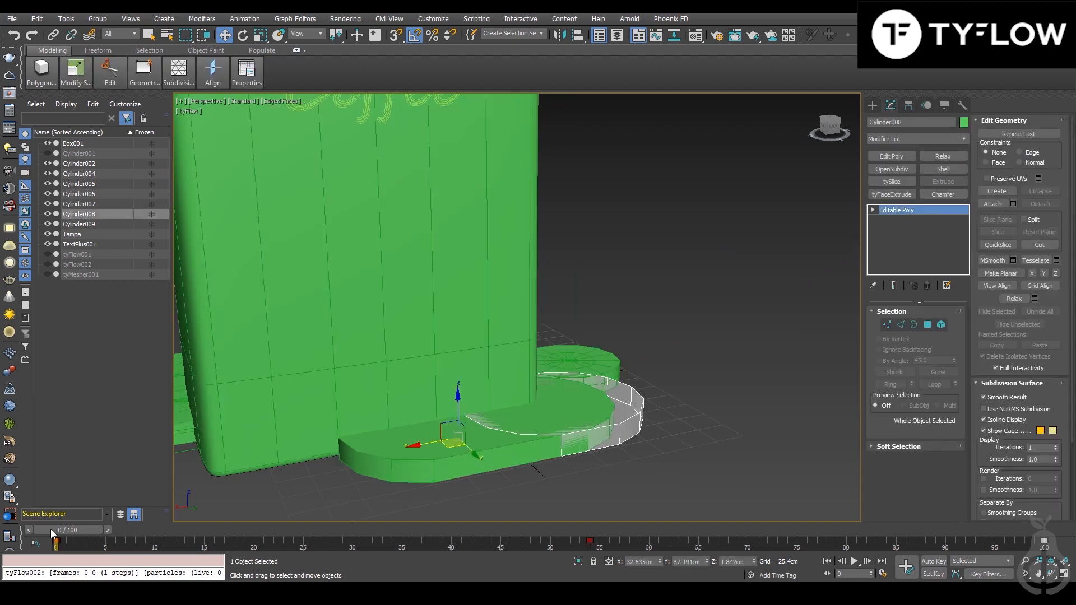
left_click_drag(56, 543, 213, 542)
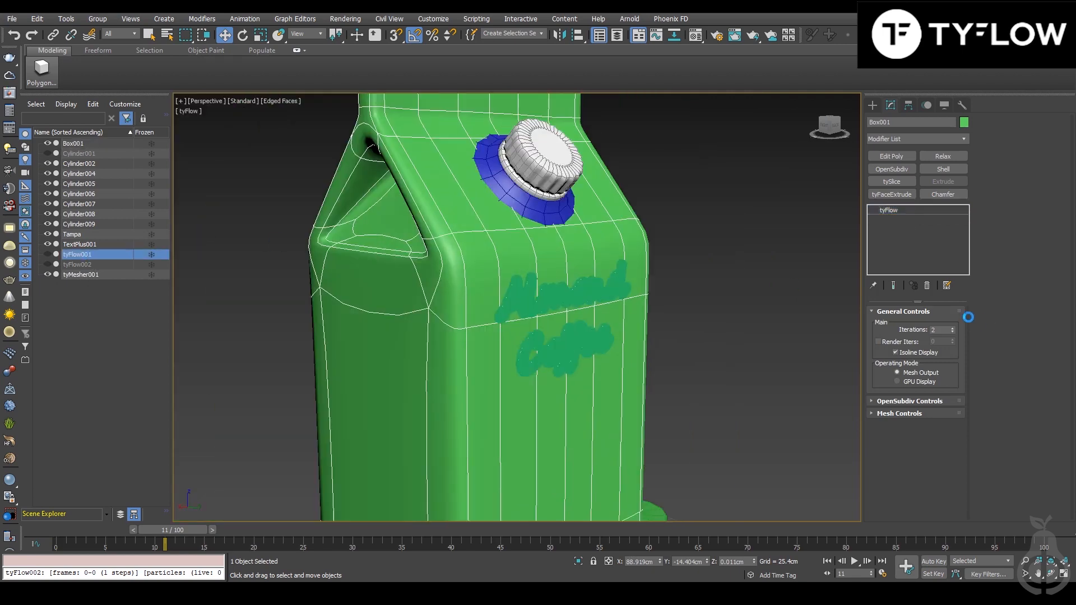
Step: Switch to the two-piece carton scene and orbit to look down on the checker top
left_click(890, 210)
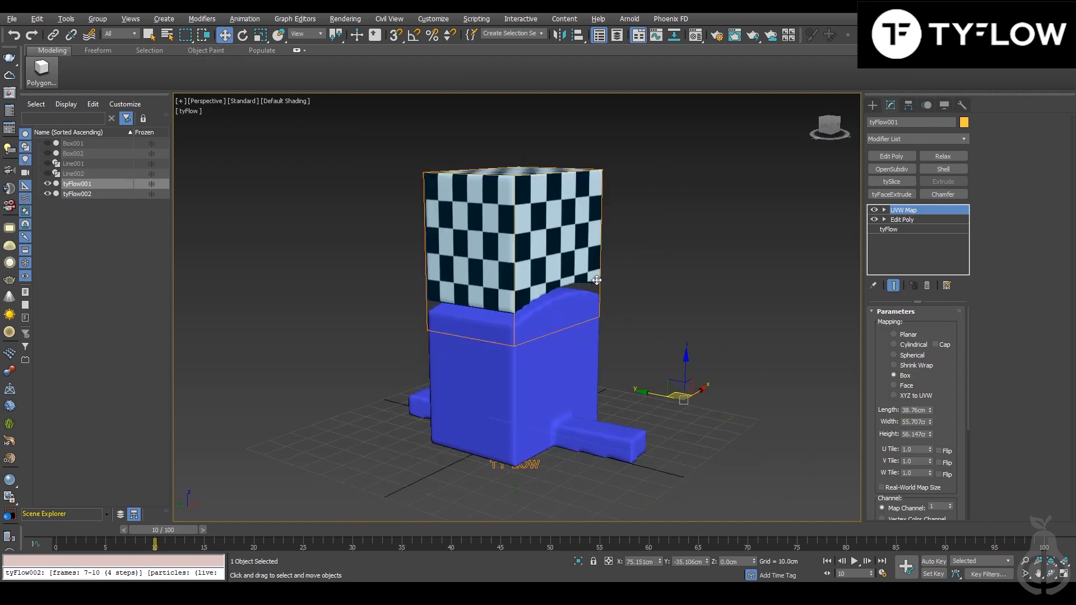
left_click_drag(597, 279, 564, 215)
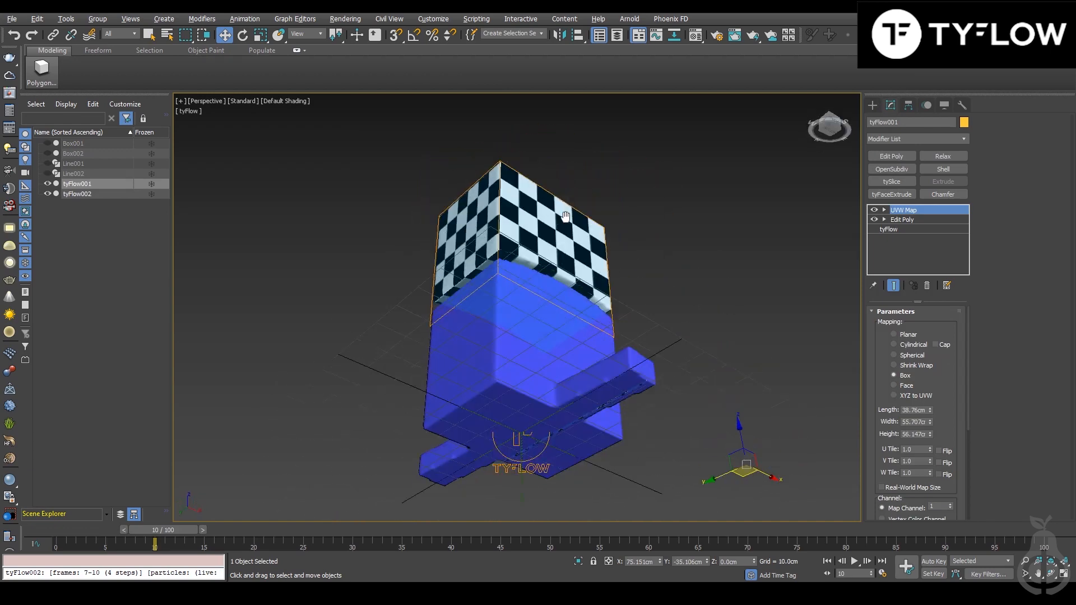